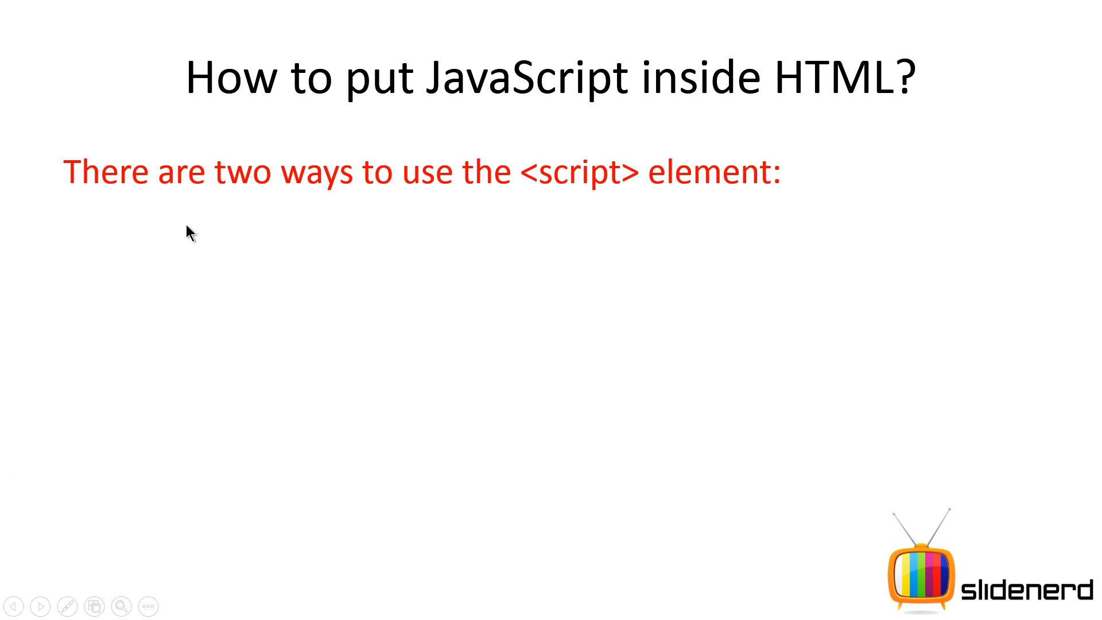
pyautogui.moveTo(587, 429)
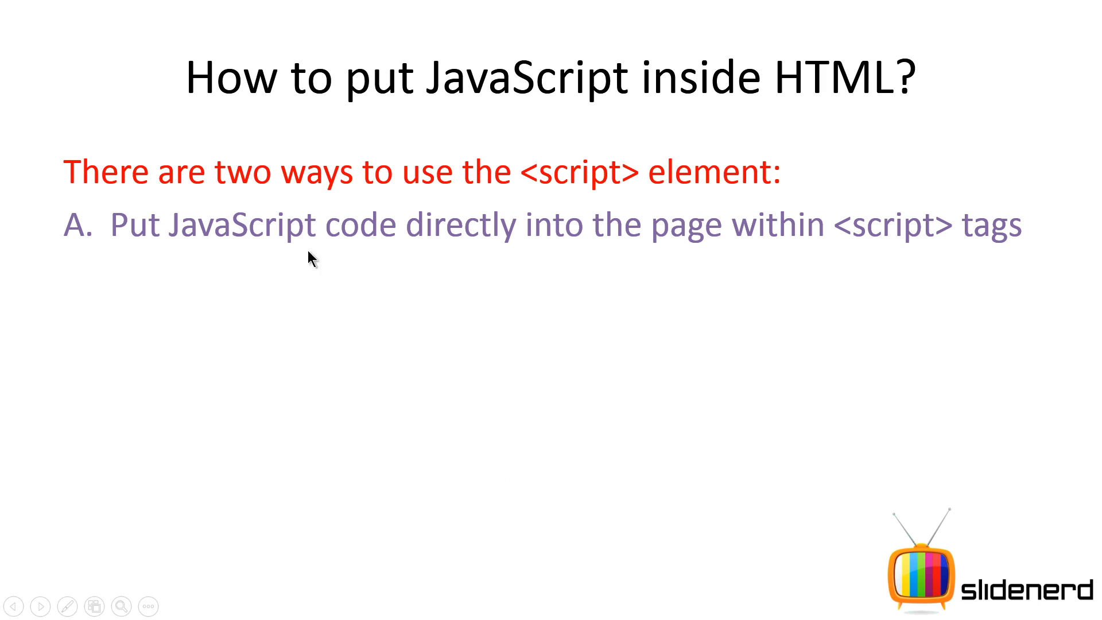
pyautogui.moveTo(772, 255)
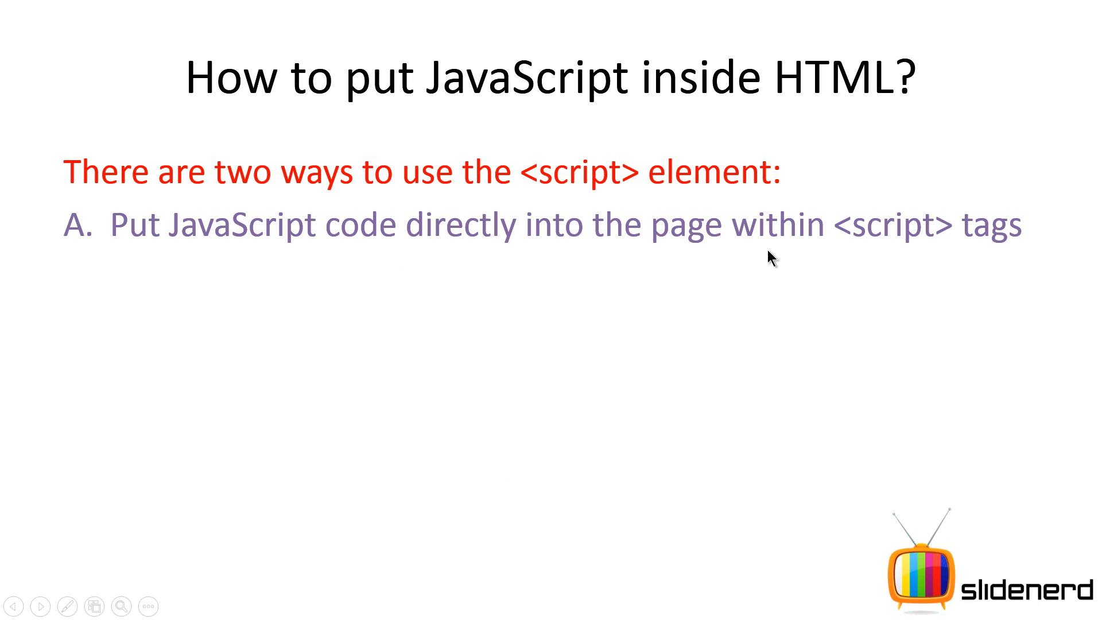
# Step: Reveal bullet B: JavaScript loaded from an external file via the script element
pyautogui.click(552, 527)
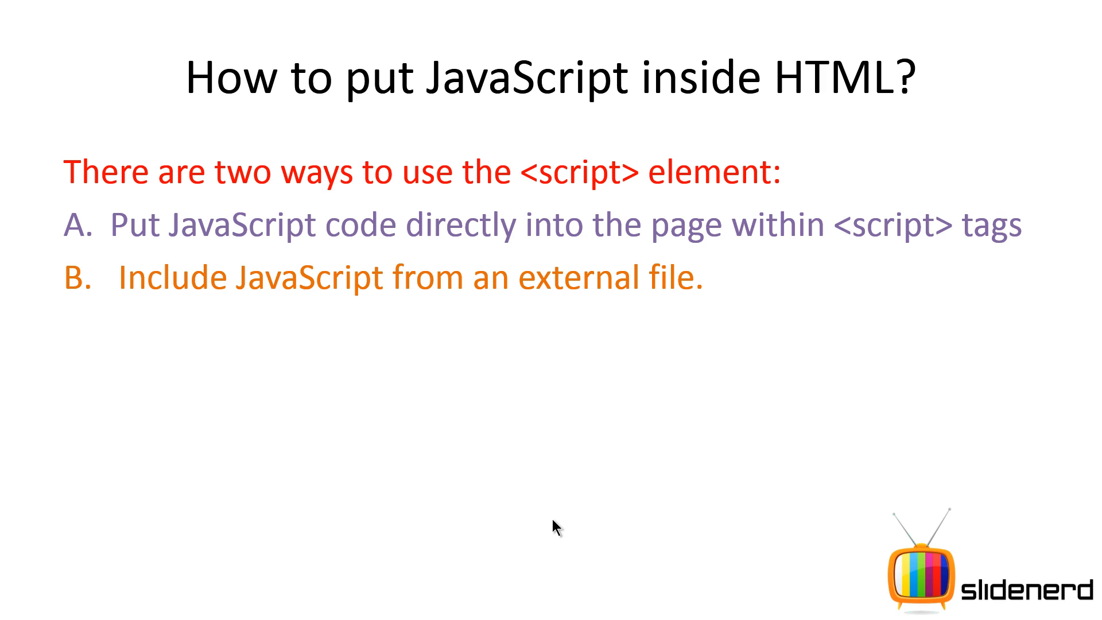
pyautogui.moveTo(162, 228)
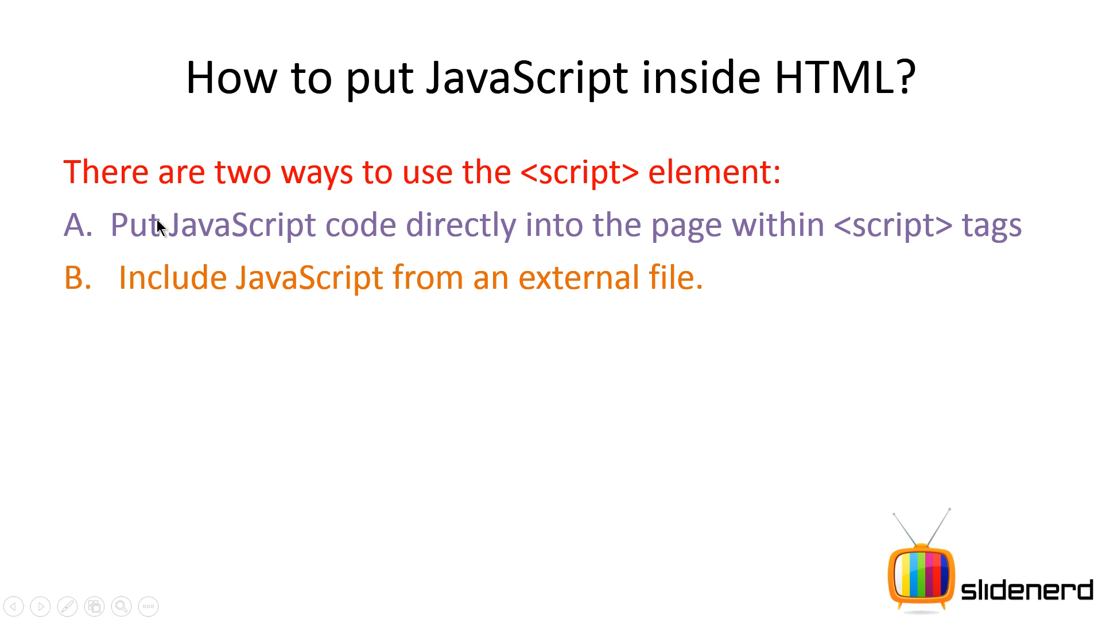
pyautogui.moveTo(480, 232)
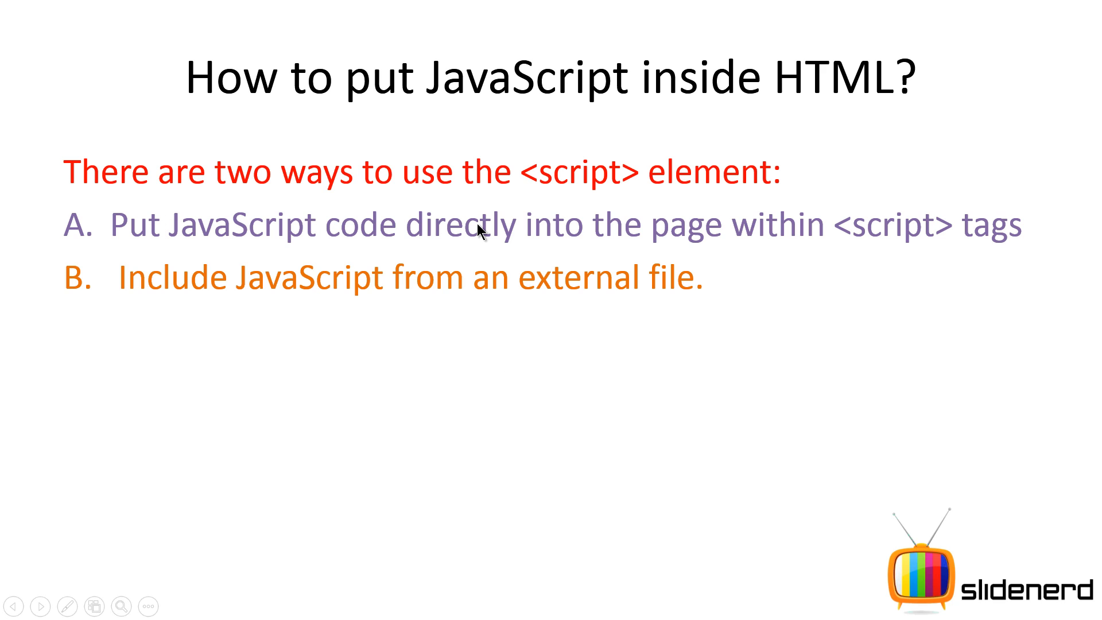
pyautogui.moveTo(463, 420)
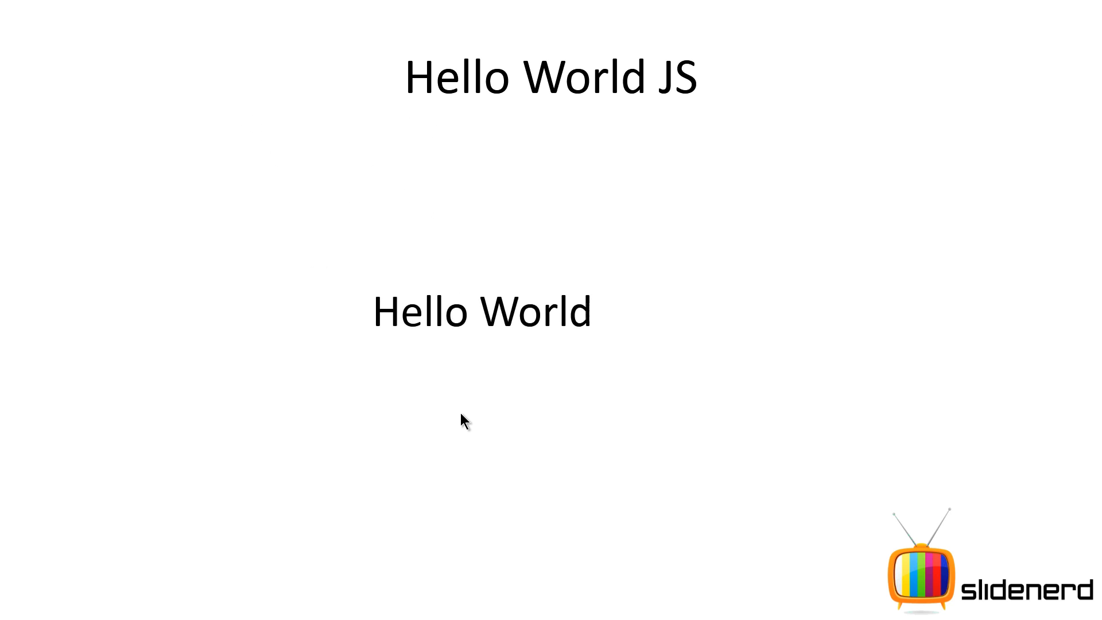
pyautogui.moveTo(550, 300)
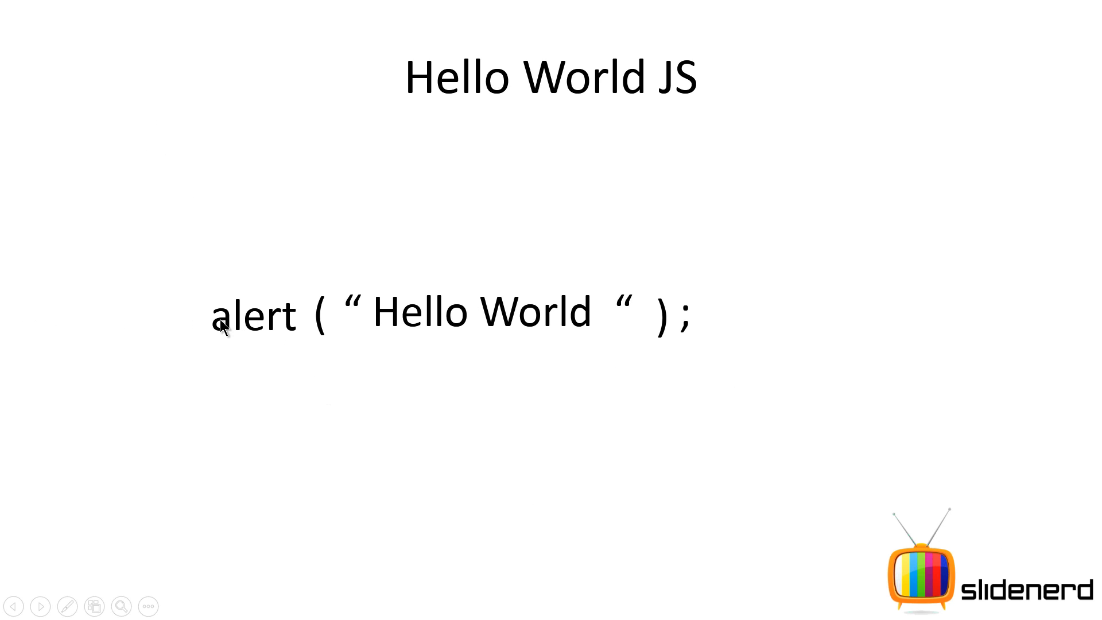
pyautogui.moveTo(606, 294)
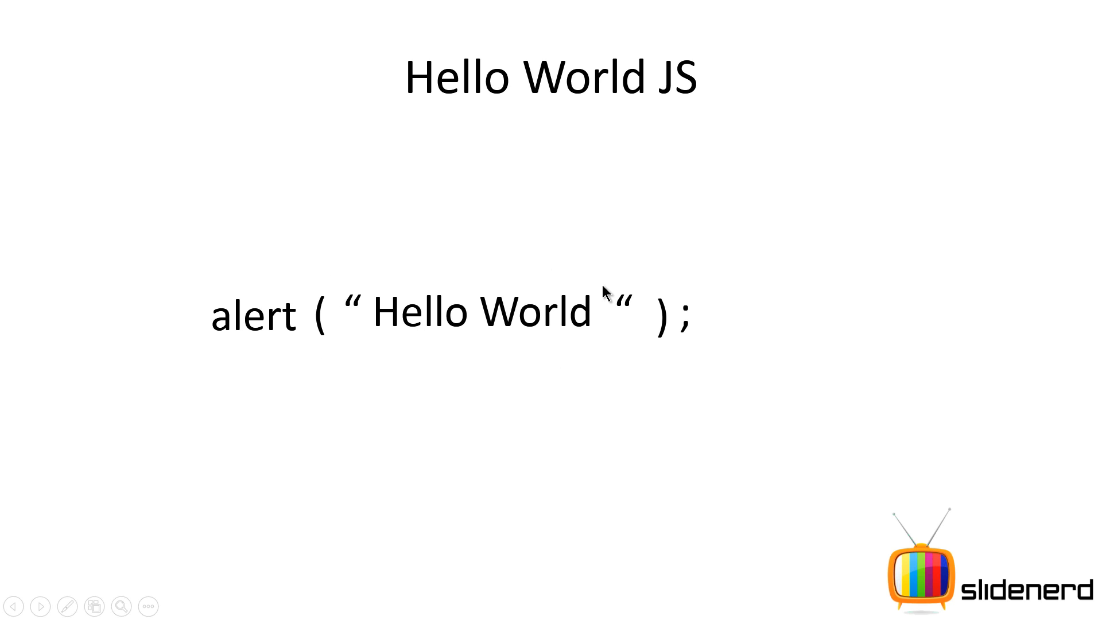
pyautogui.moveTo(606, 330)
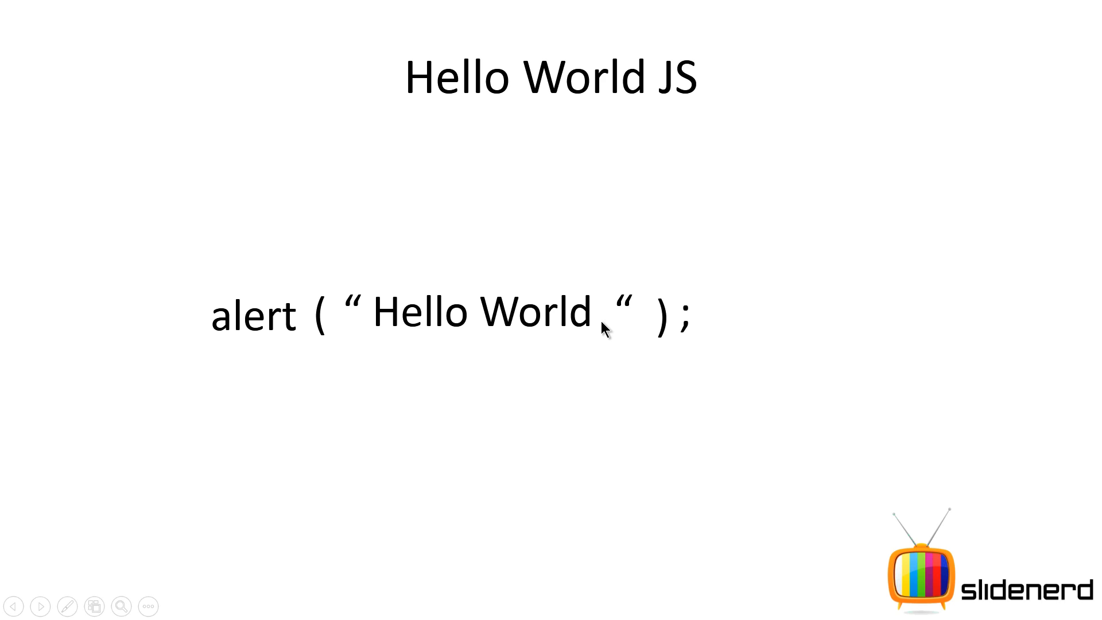
pyautogui.moveTo(563, 399)
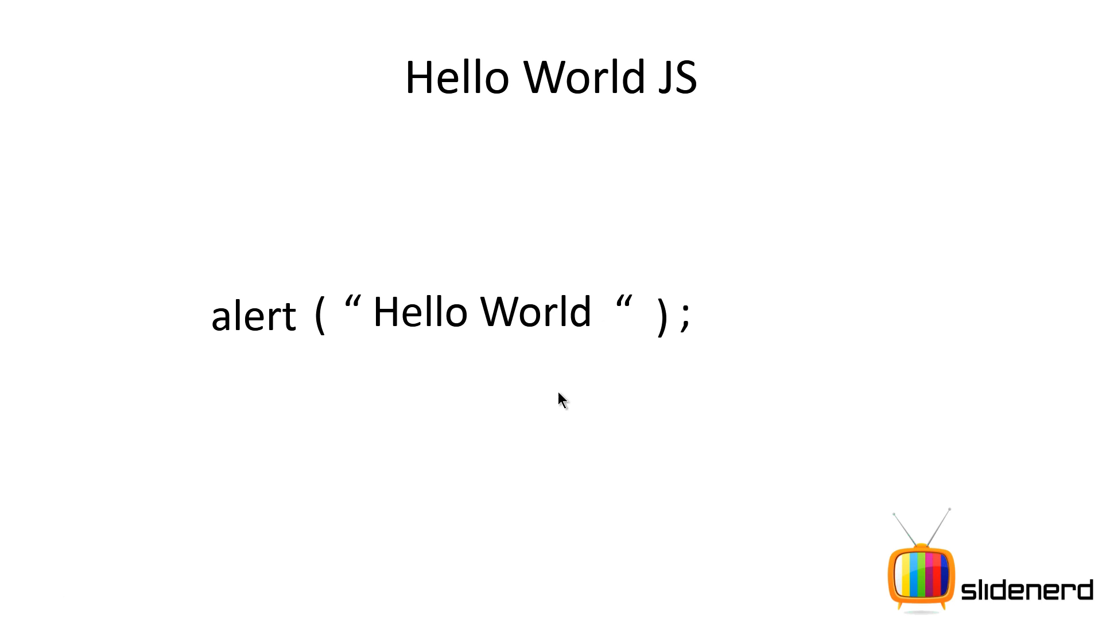
pyautogui.moveTo(572, 427)
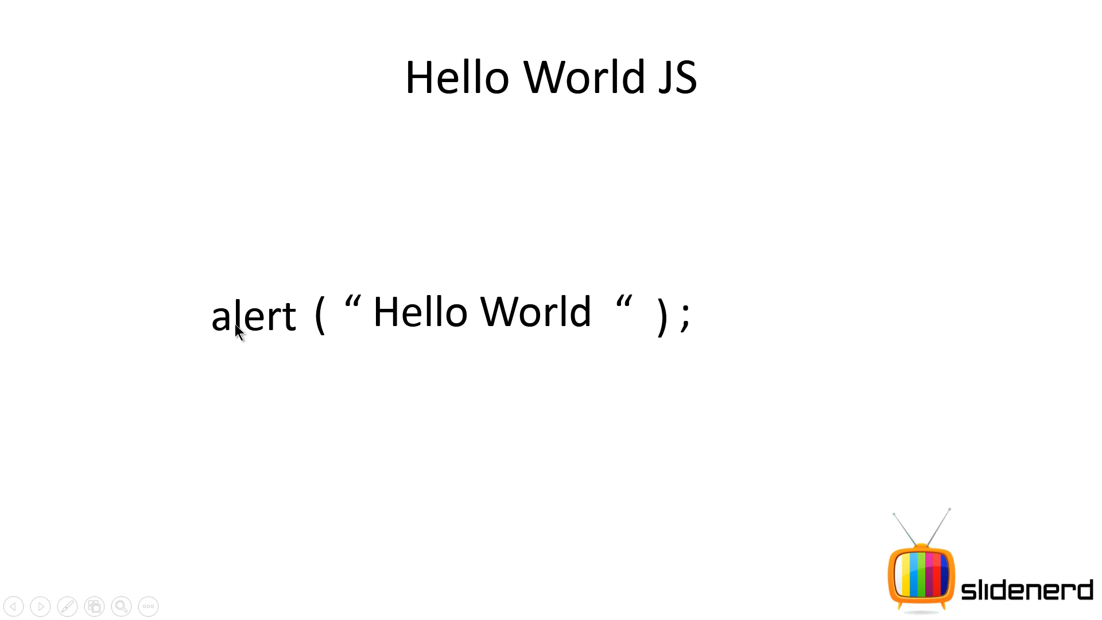
pyautogui.moveTo(296, 334)
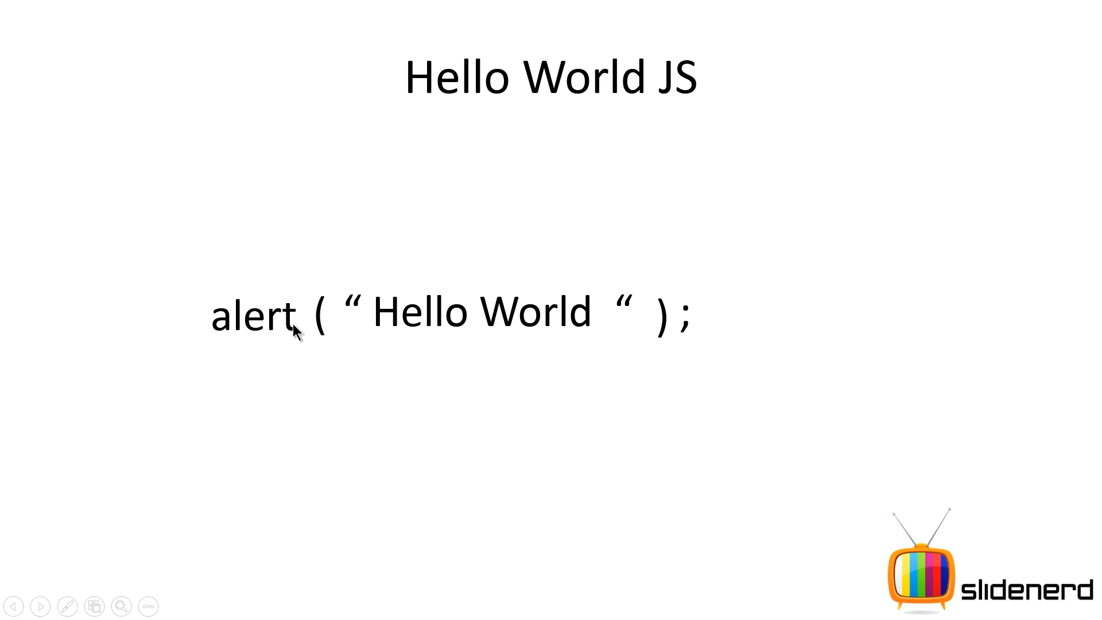
pyautogui.moveTo(516, 249)
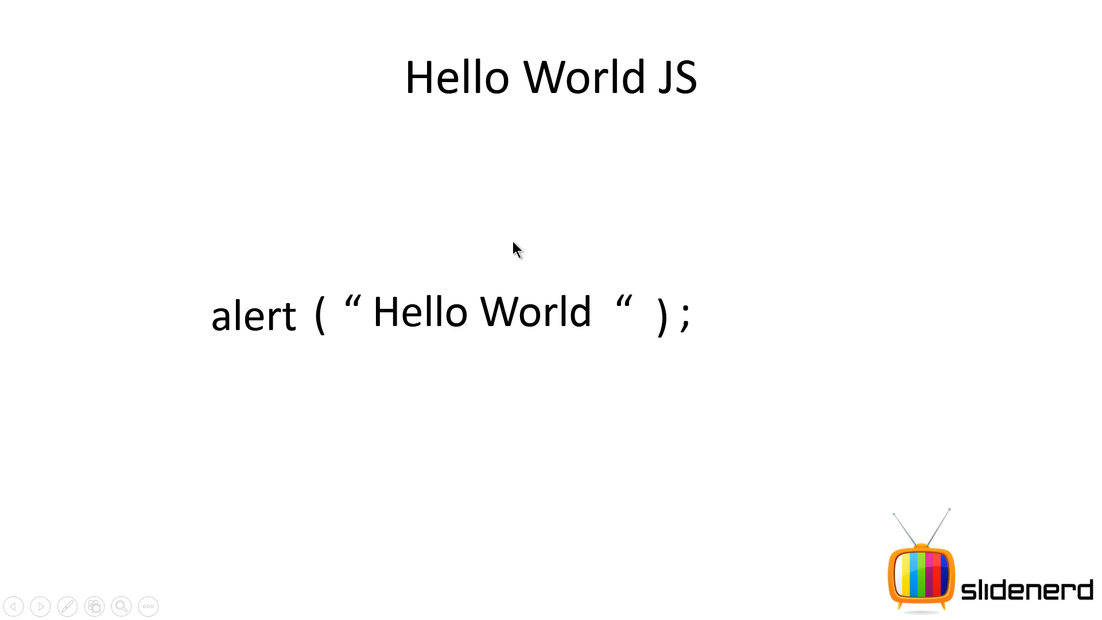
pyautogui.moveTo(600, 349)
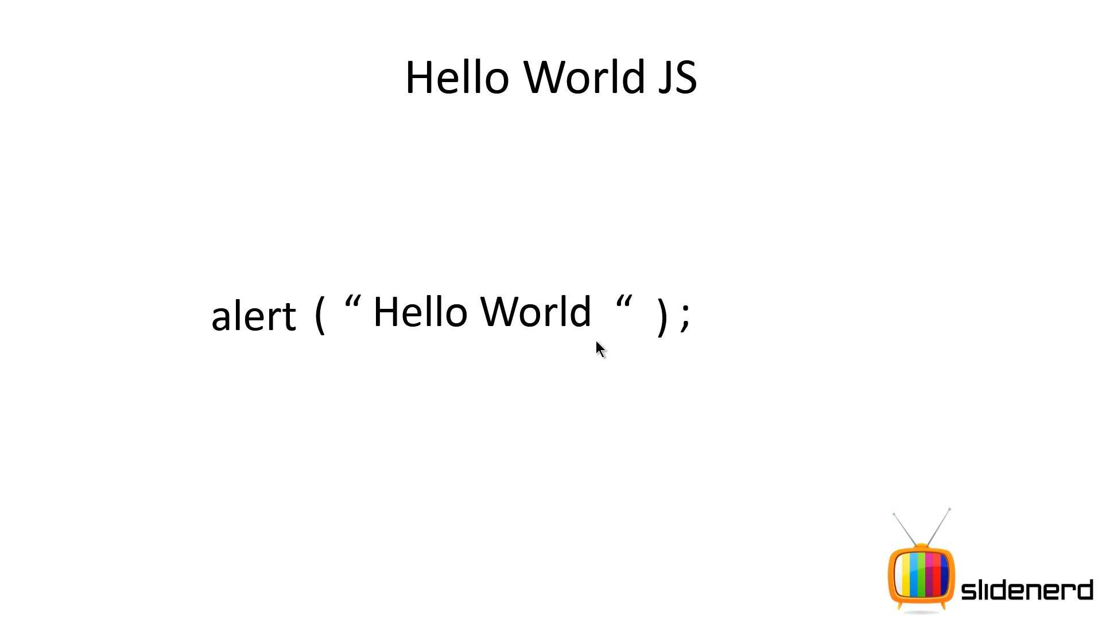
pyautogui.moveTo(759, 244)
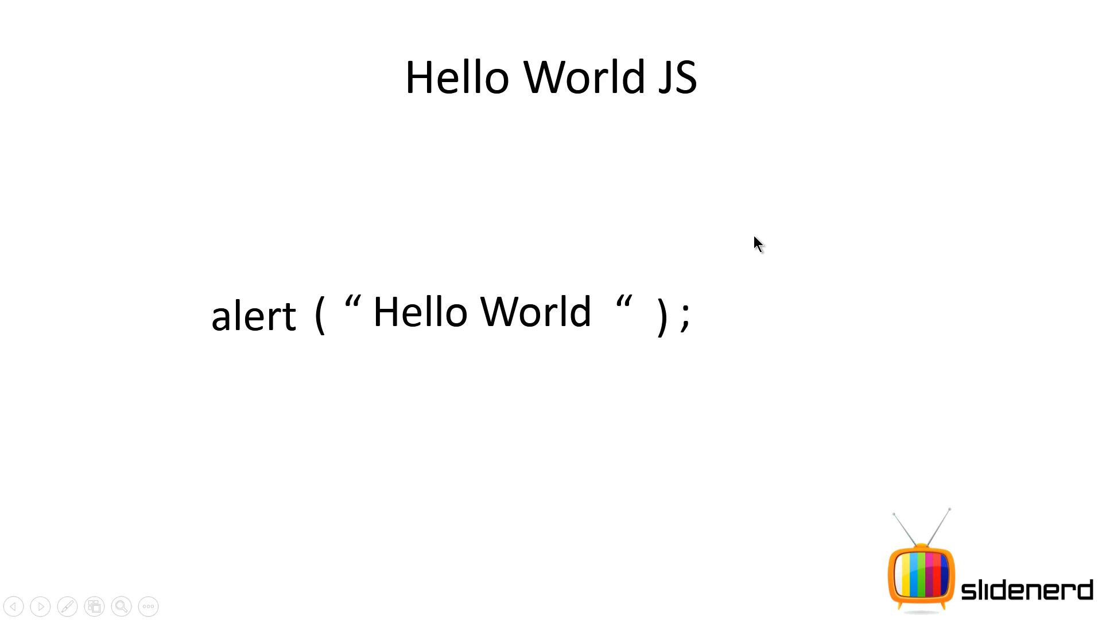
pyautogui.moveTo(690, 274)
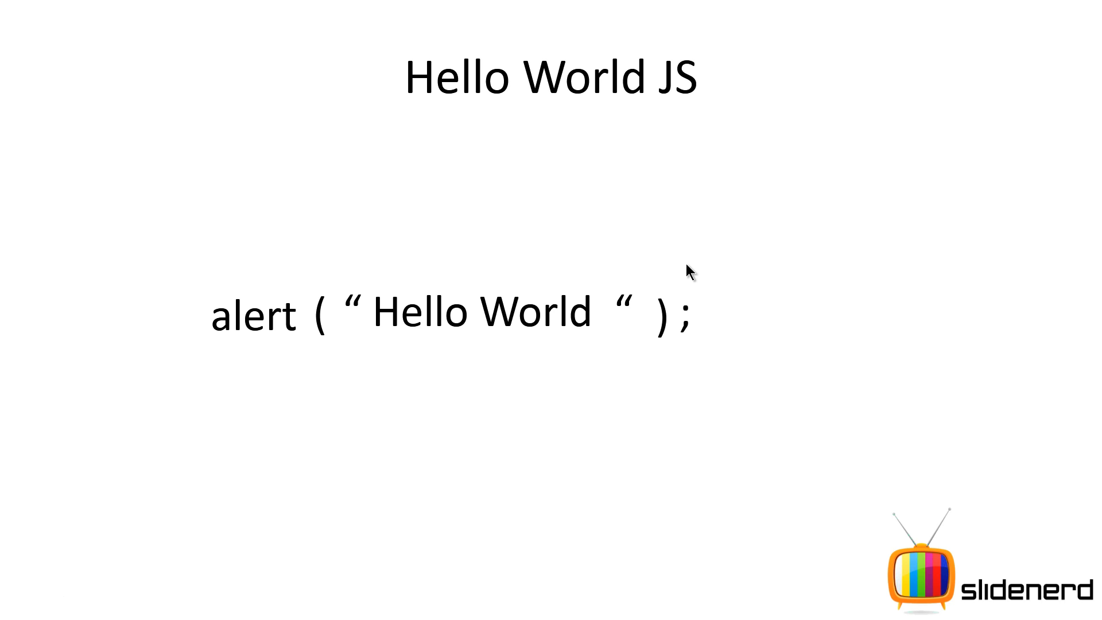
pyautogui.moveTo(275, 203)
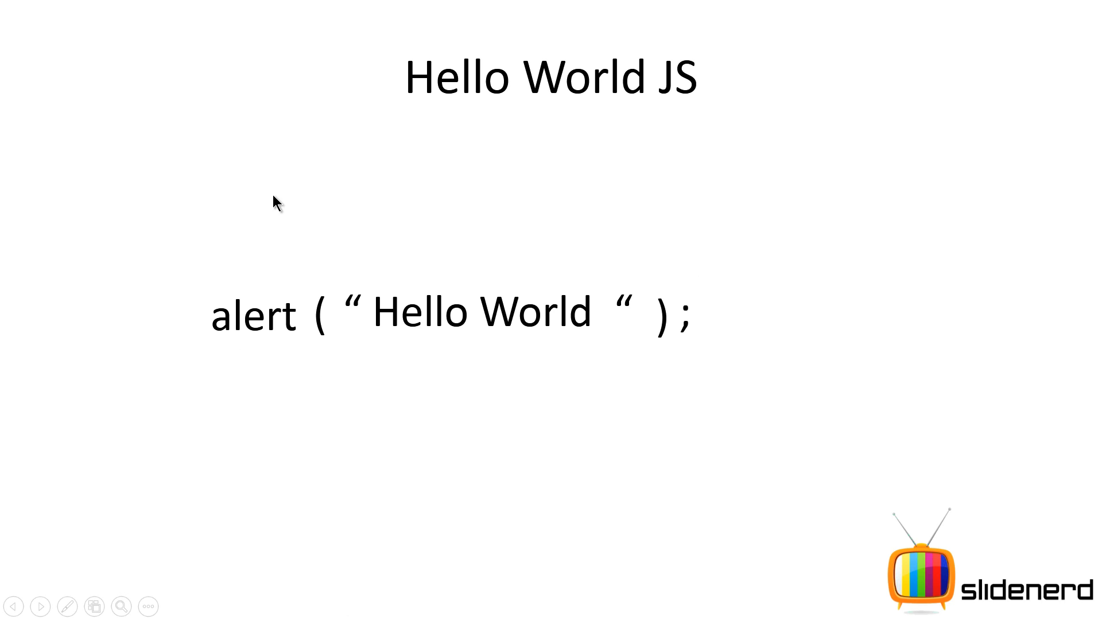
pyautogui.moveTo(698, 378)
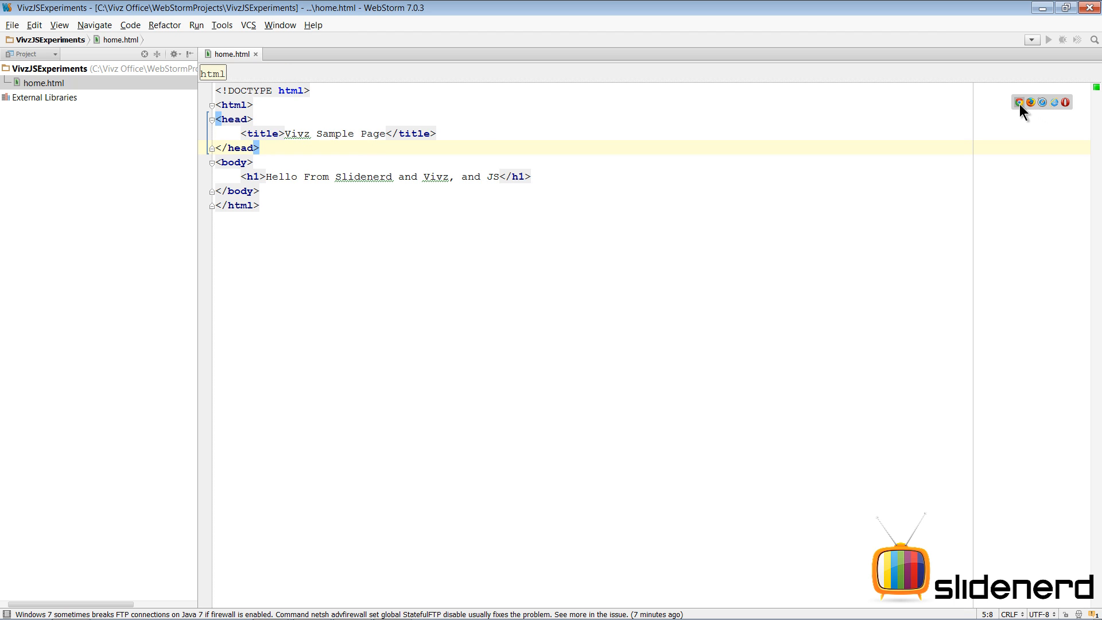
pyautogui.click(1019, 102)
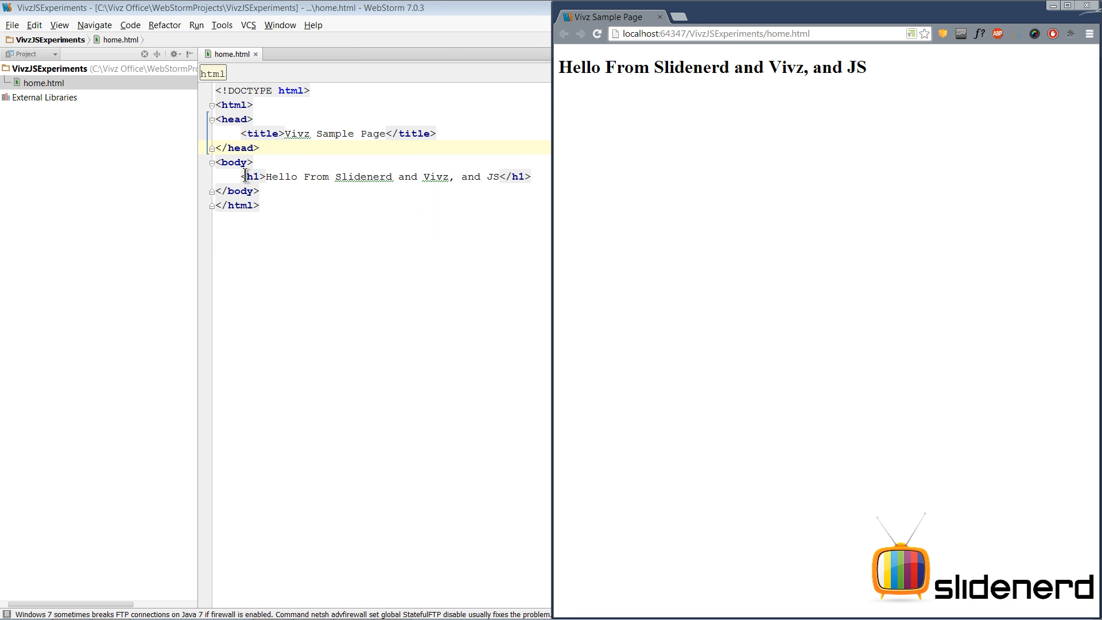
pyautogui.moveTo(451, 181)
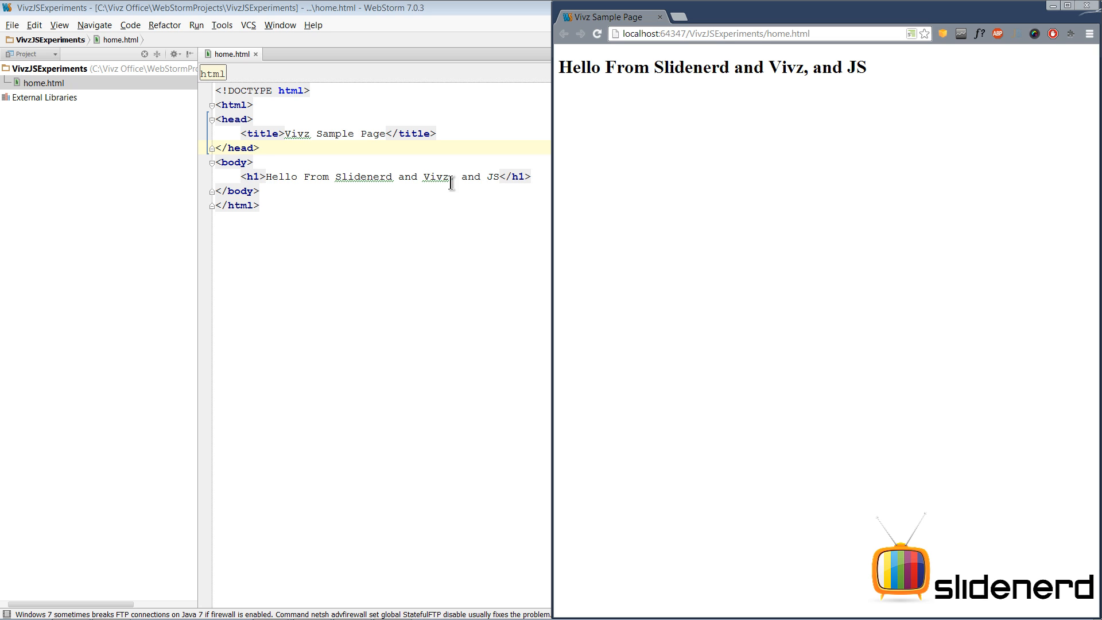
pyautogui.write(',')
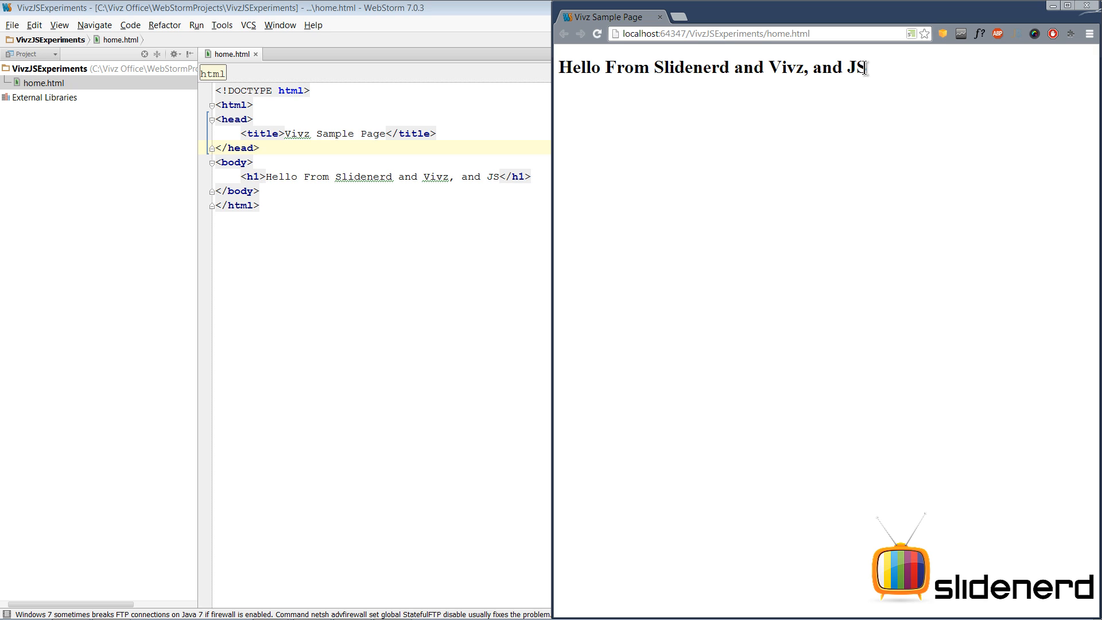
pyautogui.moveTo(445, 136)
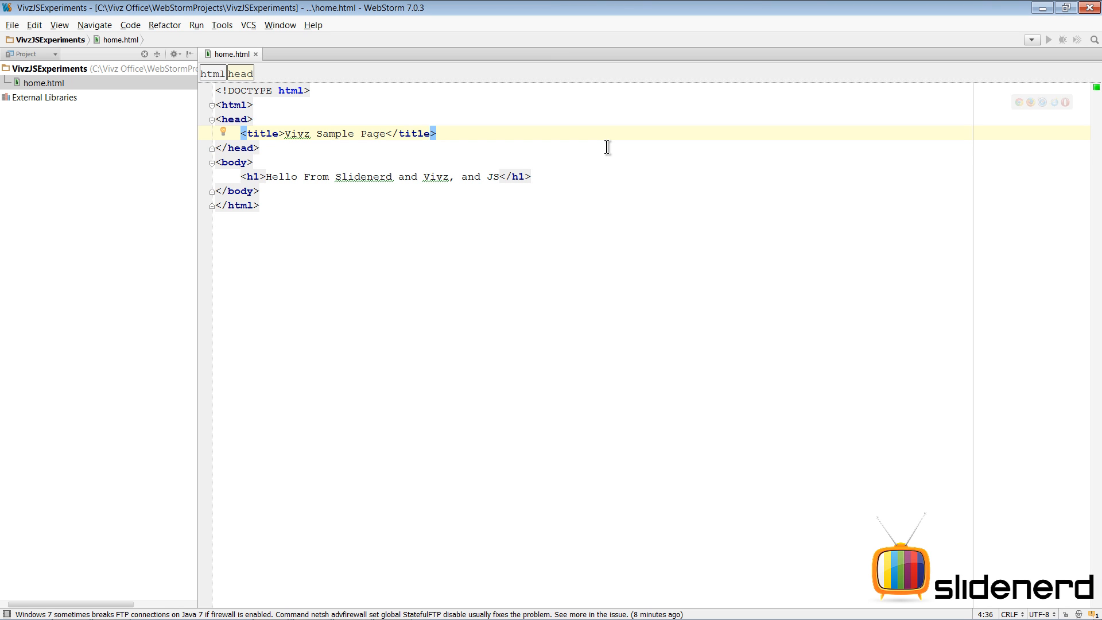
# Step: Add a script tag in the head with charset UTF-8 and type text/javascript chosen from autocomplete
pyautogui.write('<script charset="">')
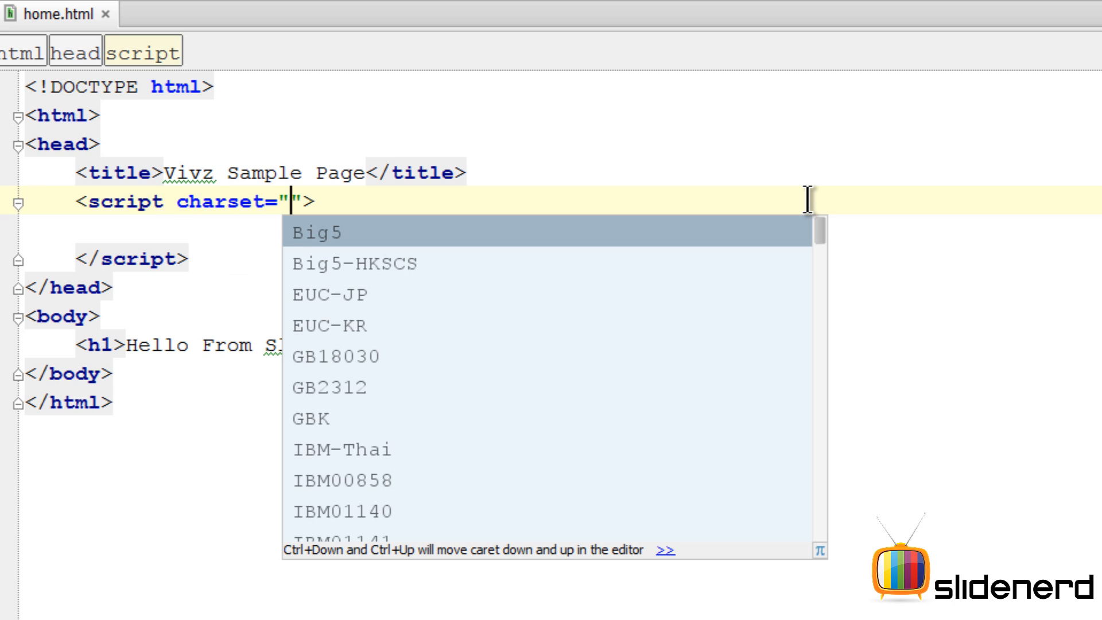
pyautogui.write('UT')
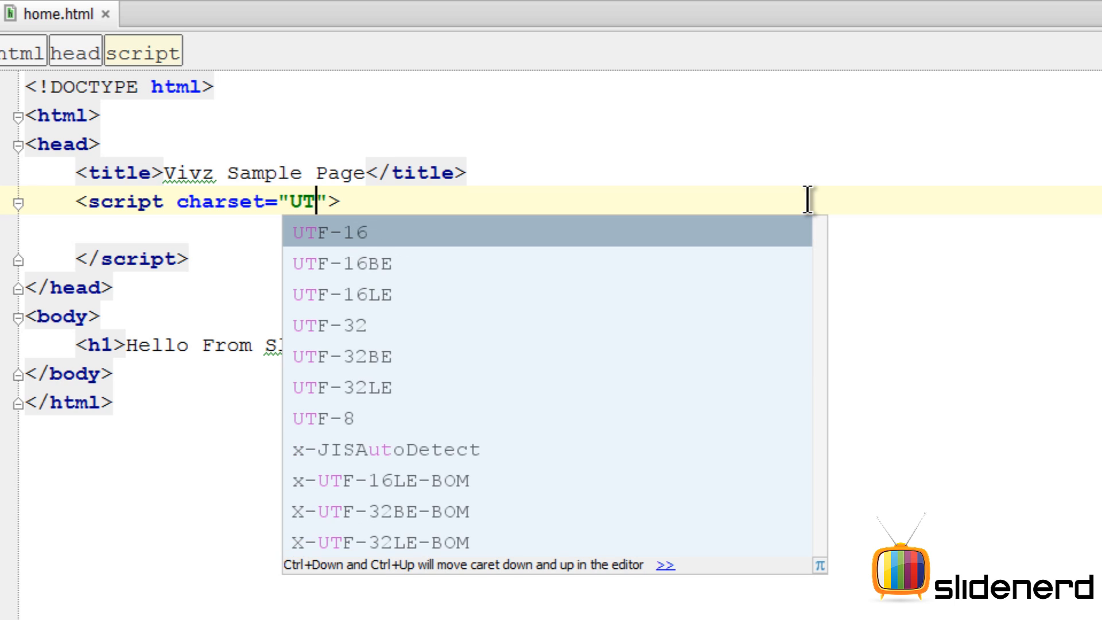
pyautogui.click(380, 449)
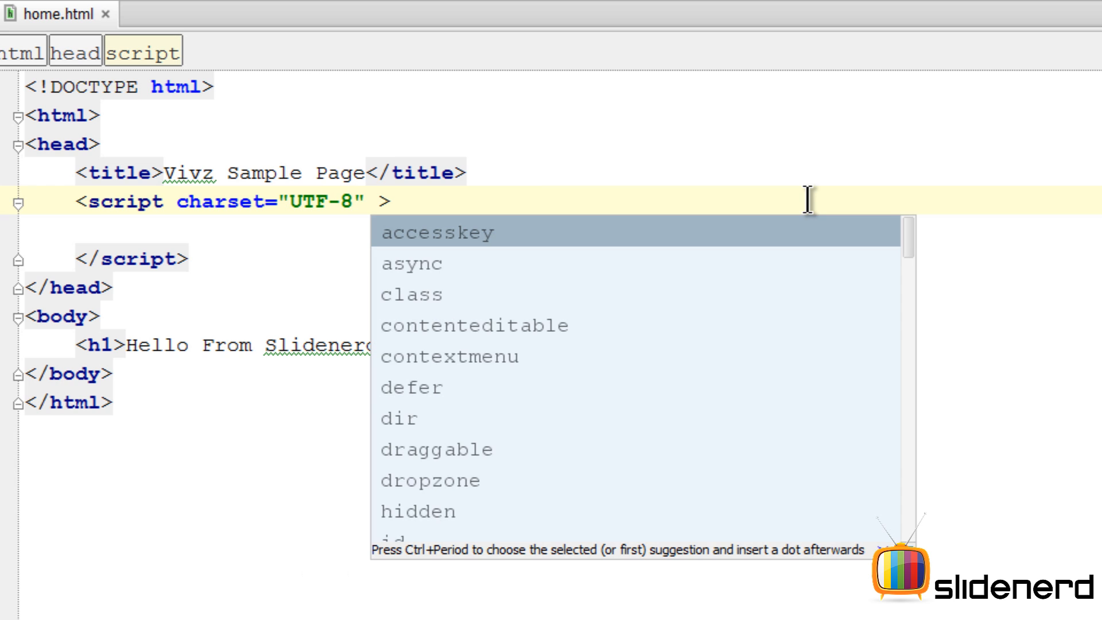
pyautogui.write('type="text')
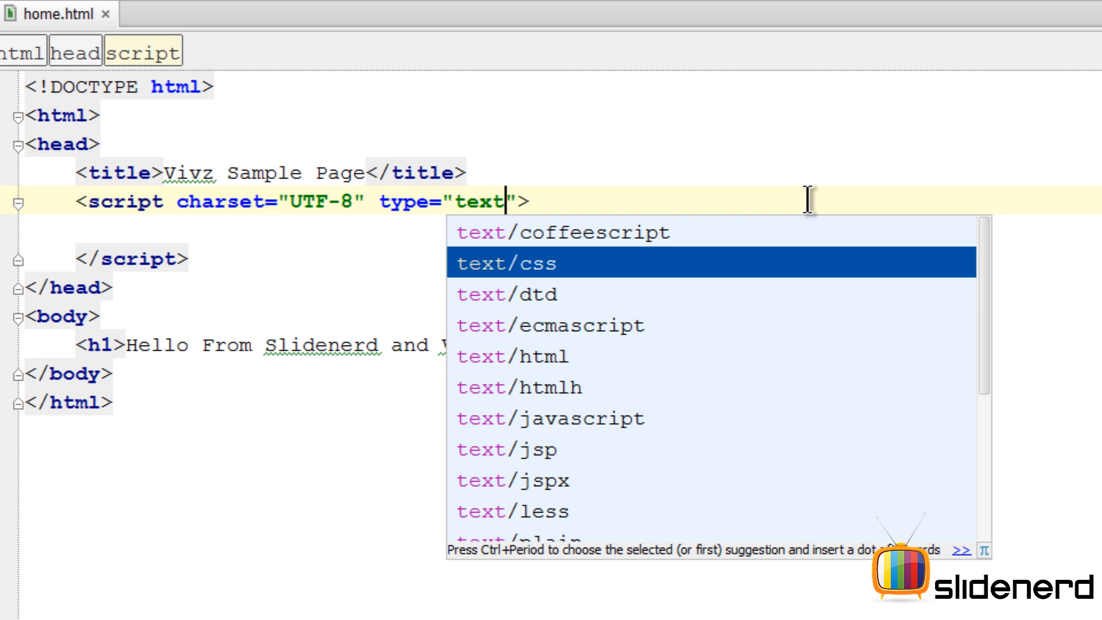
pyautogui.press('Down')
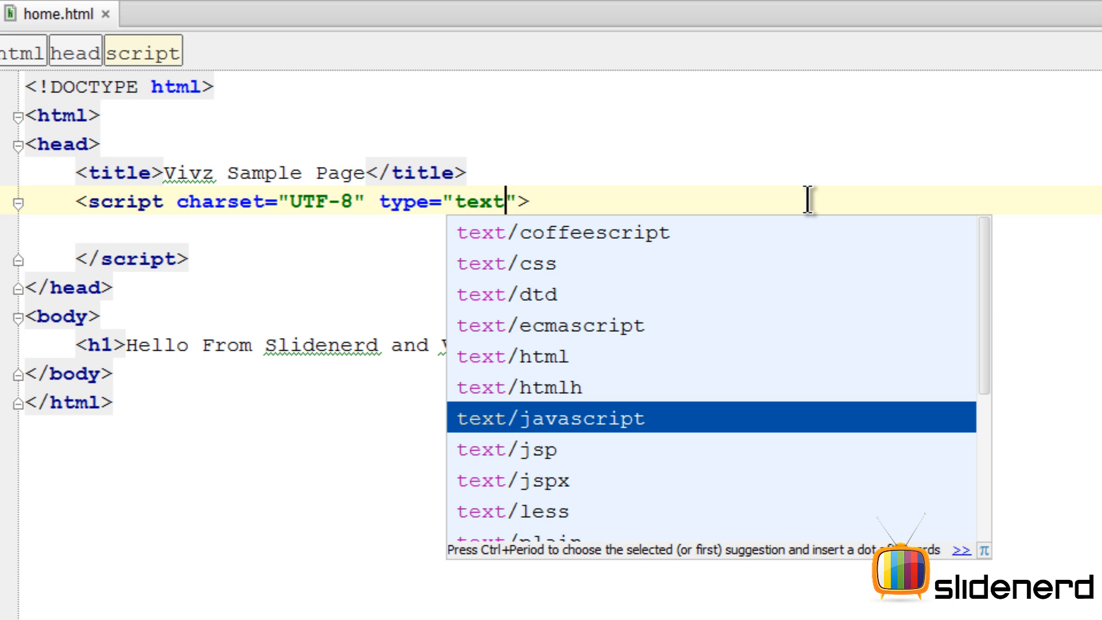
pyautogui.press('Up')
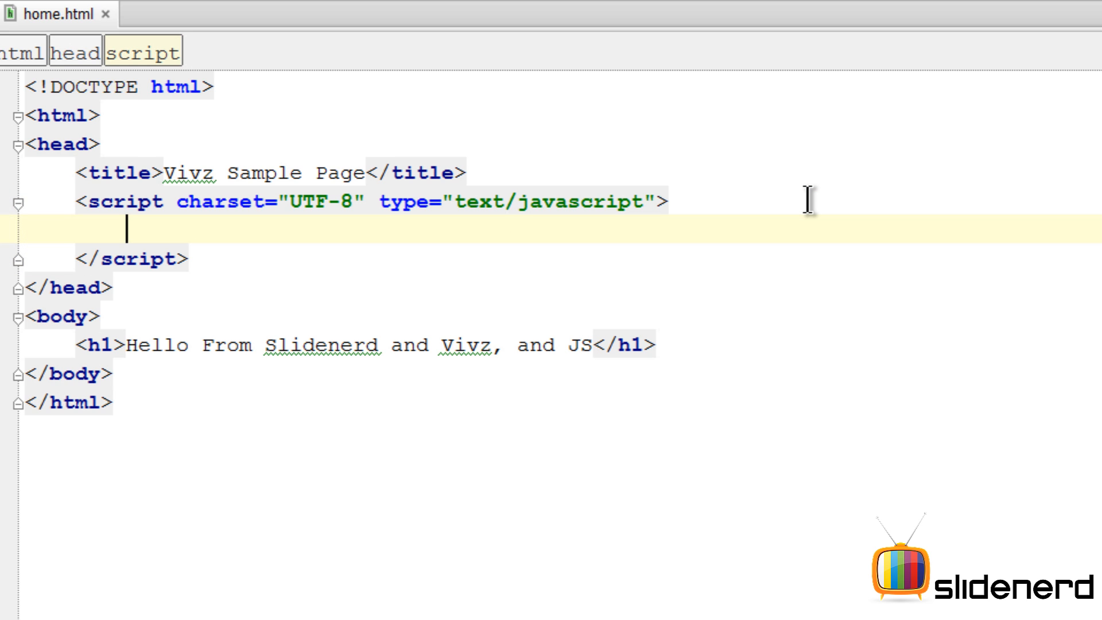
# Step: Start the statement: write the "Hello World" string and prefix it with alert
pyautogui.write('Hello')
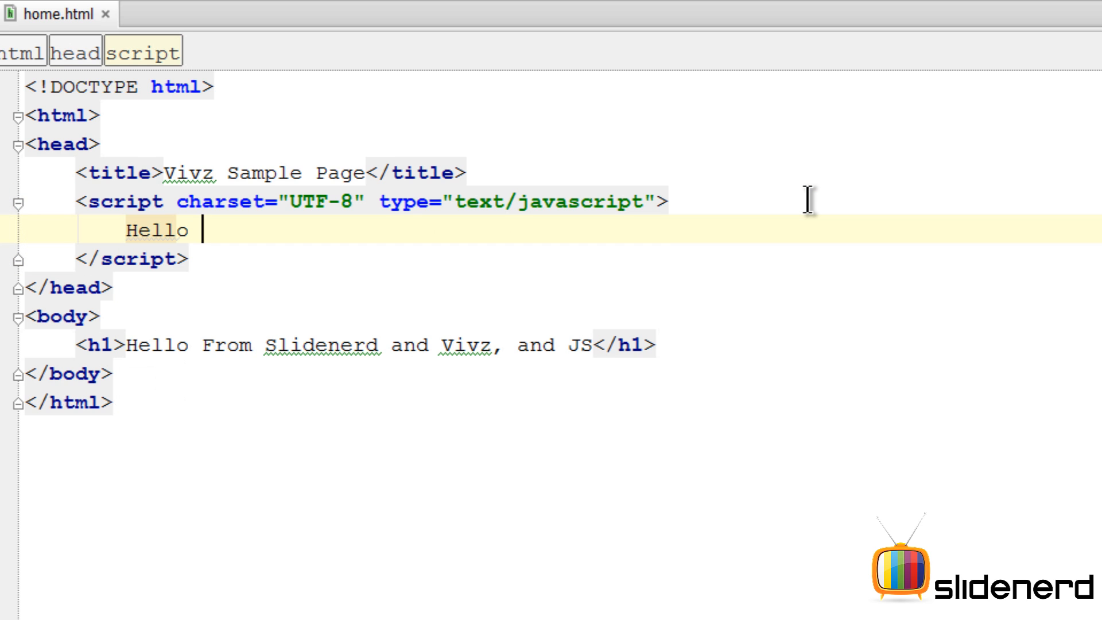
pyautogui.write('World')
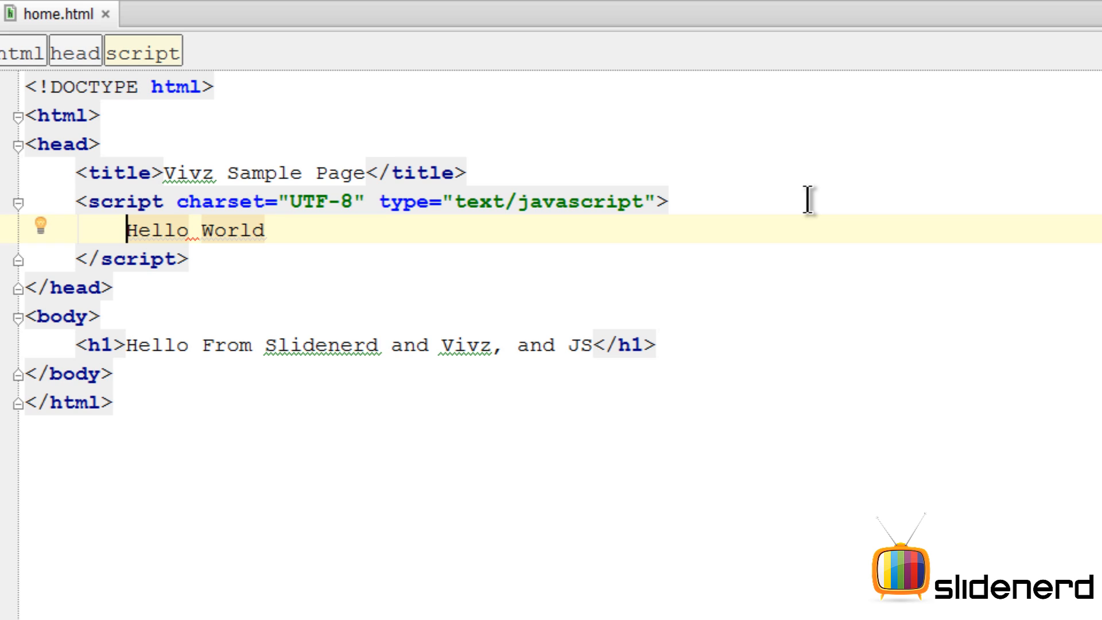
pyautogui.write('"Hello World"')
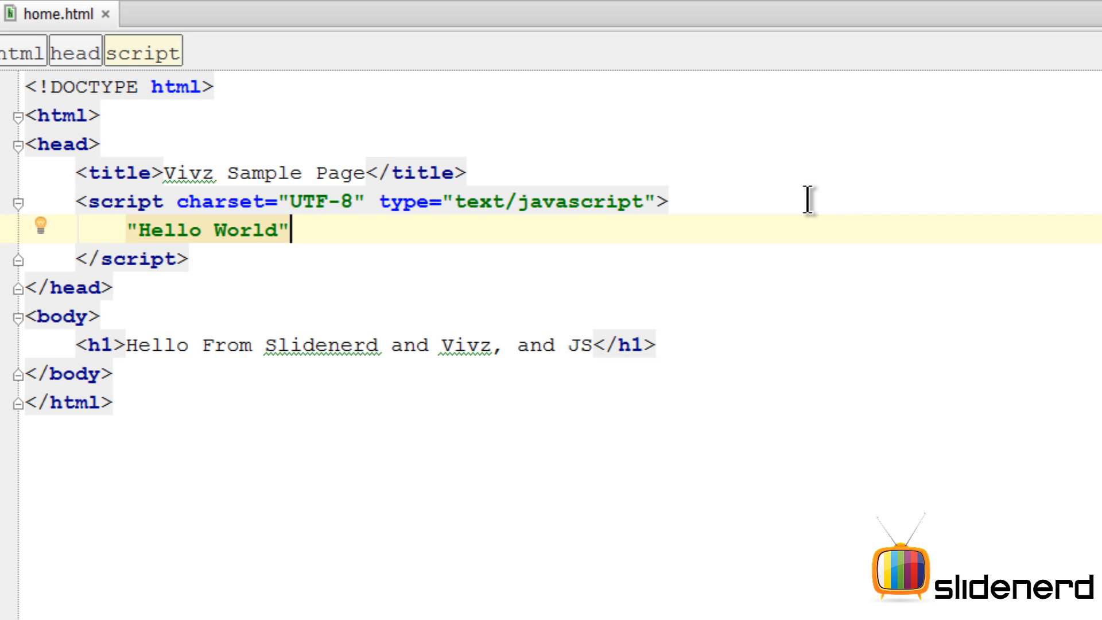
pyautogui.press('Home')
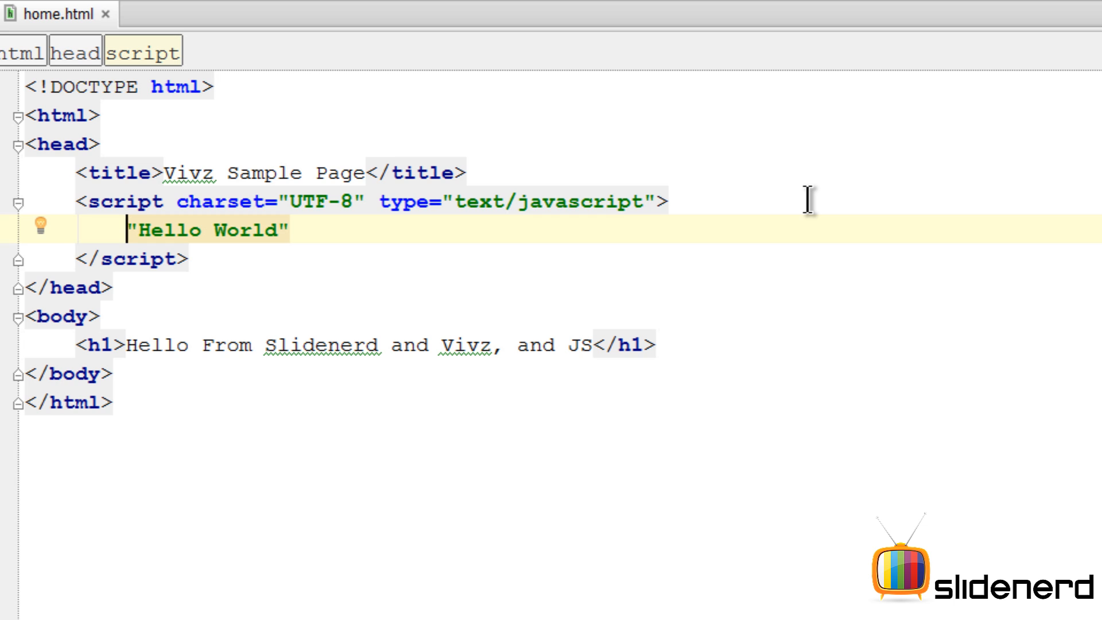
pyautogui.write('alert(')
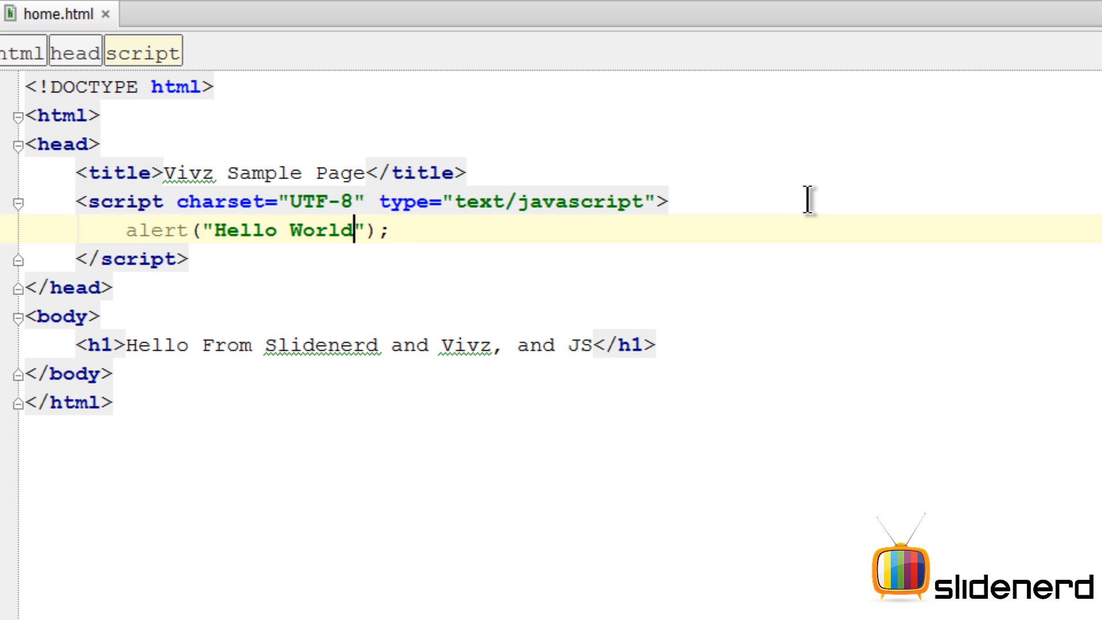
# Step: Rewrite the string so the script reads alert("Hello World from Vivz");
pyautogui.doubleClick(281, 230)
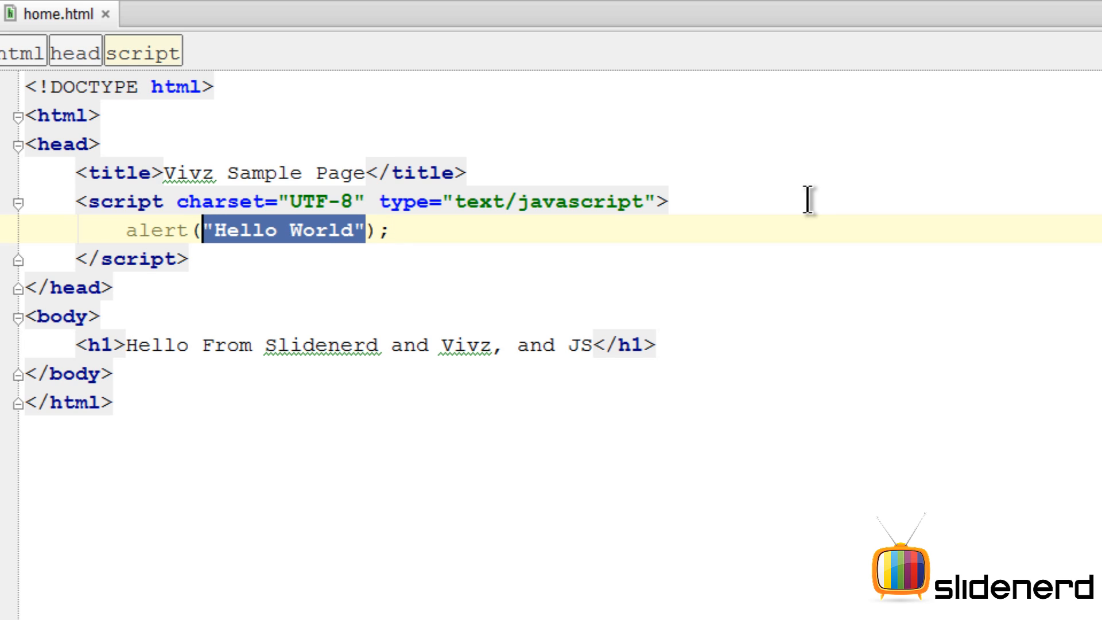
pyautogui.press('Delete')
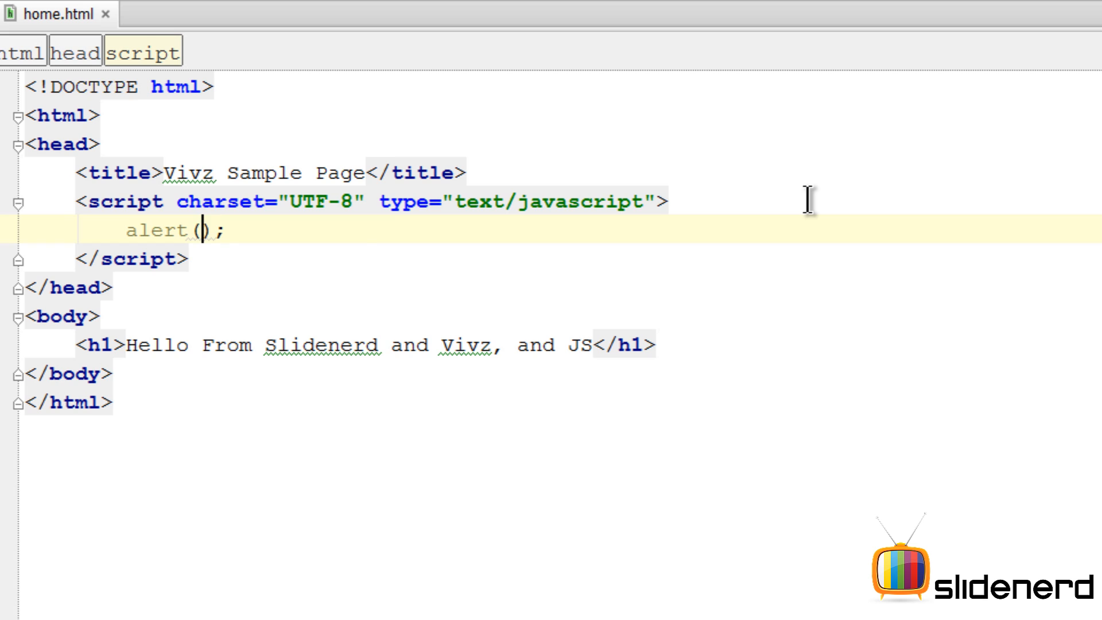
pyautogui.write('"Hello World"')
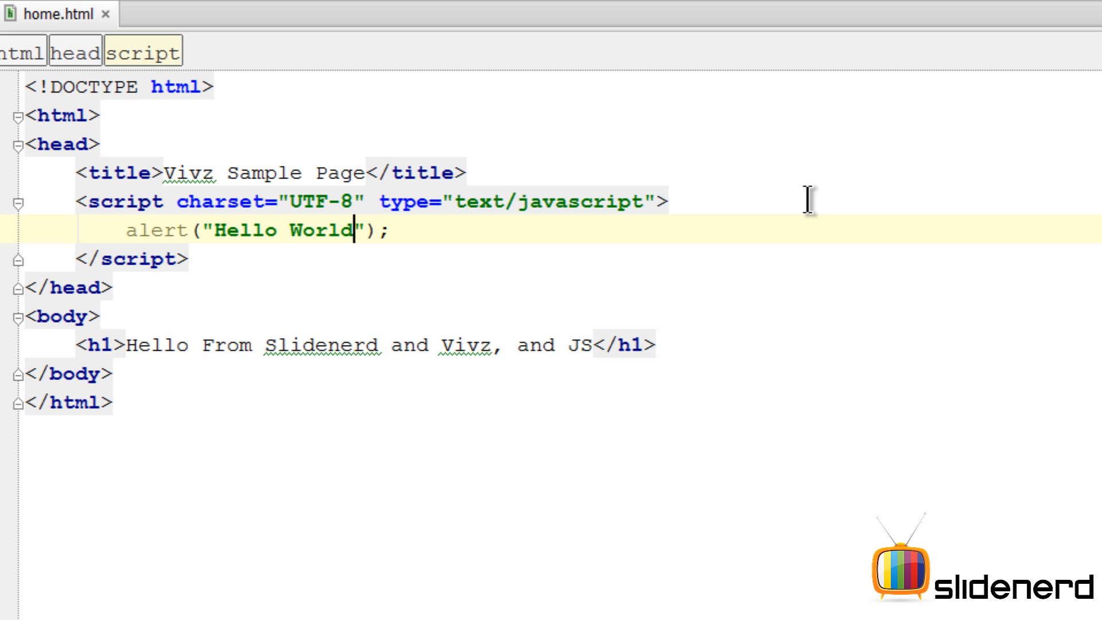
pyautogui.write('from ivz')
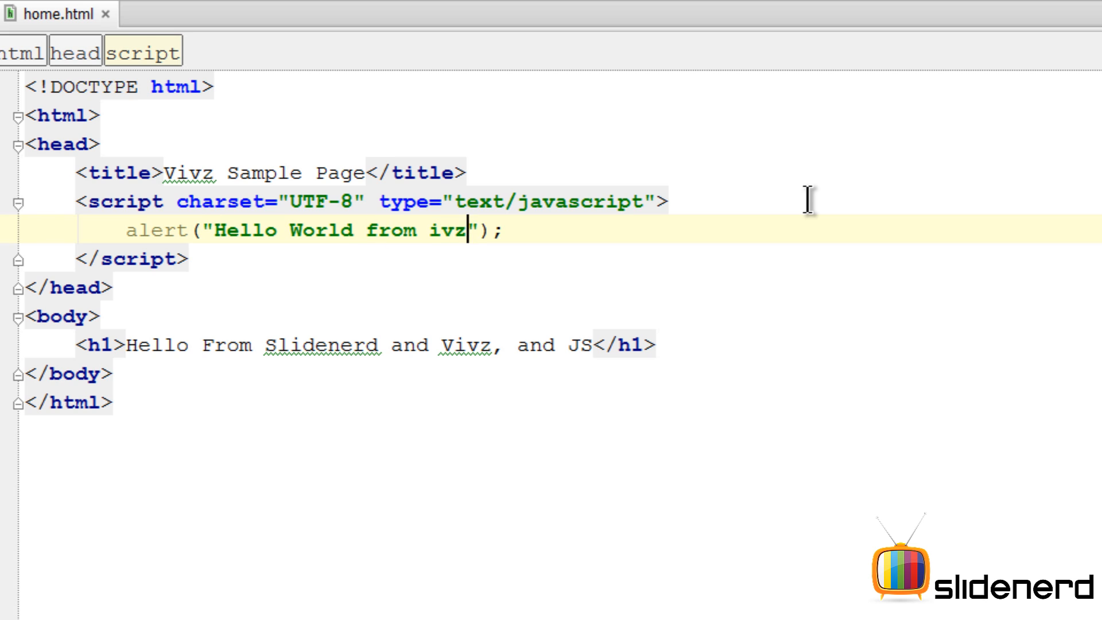
pyautogui.write('Vivz')
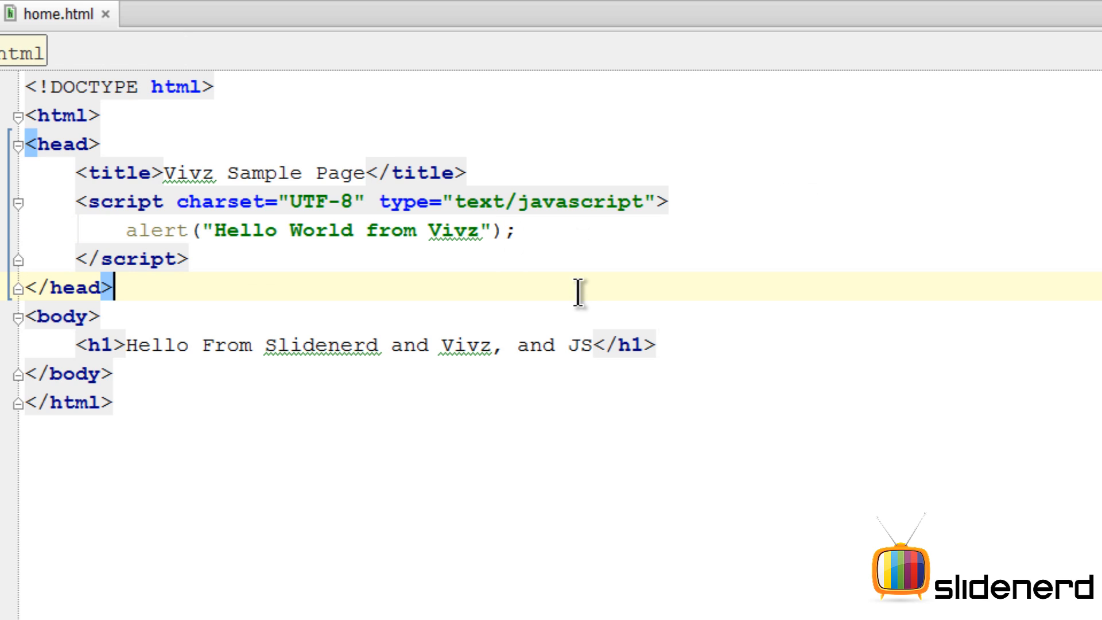
pyautogui.click(513, 230)
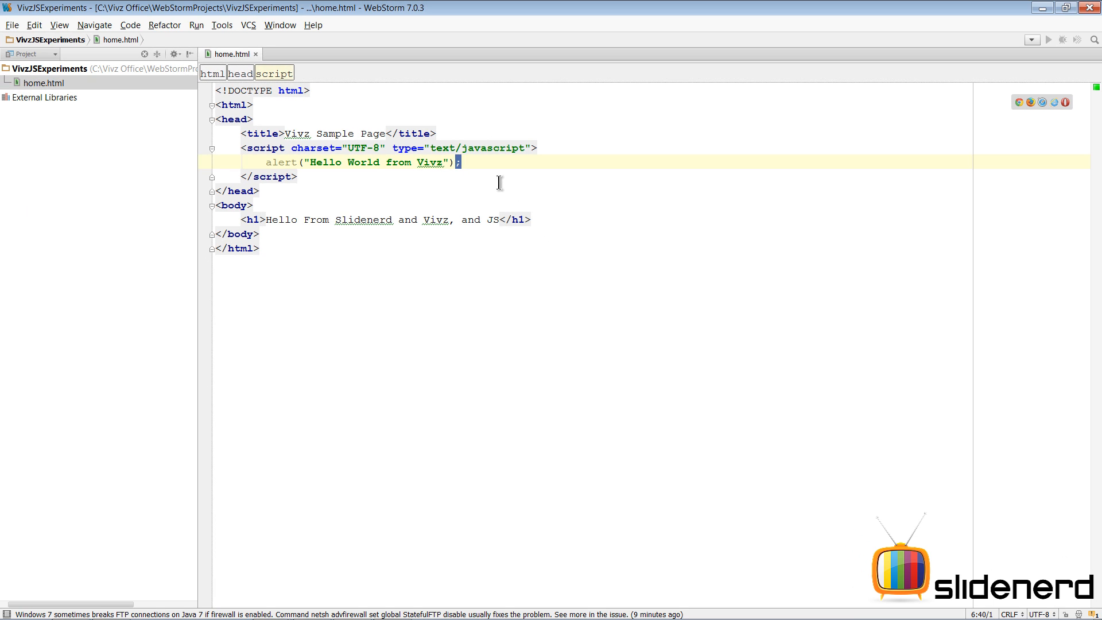
pyautogui.click(261, 191)
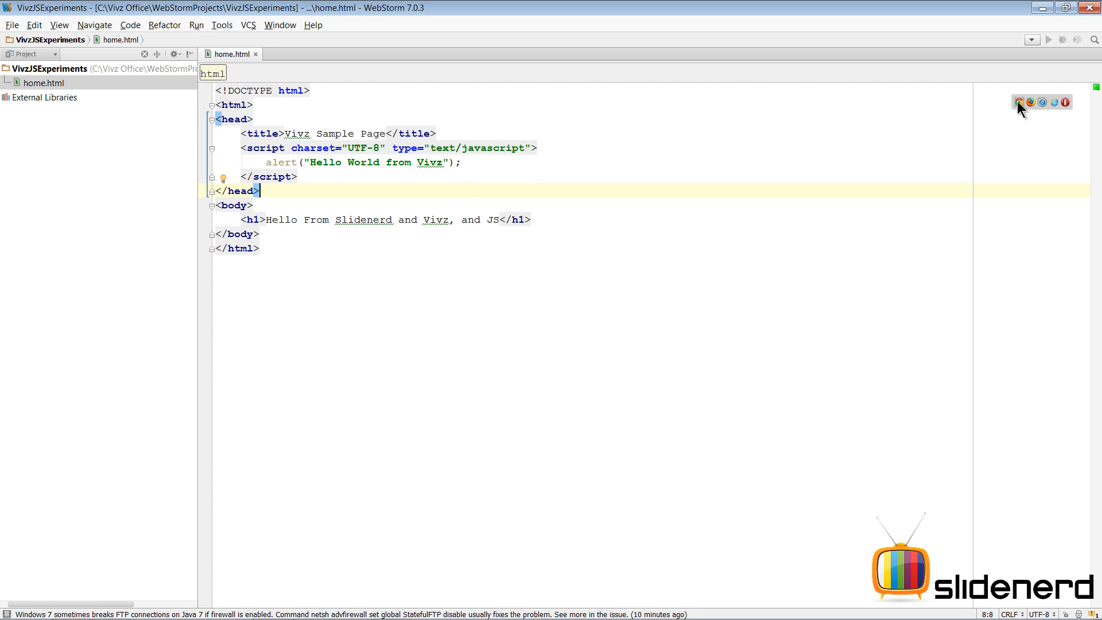
# Step: Load home.html in Chrome and see the Hello World from Vivz alert pop up
pyautogui.click(1021, 102)
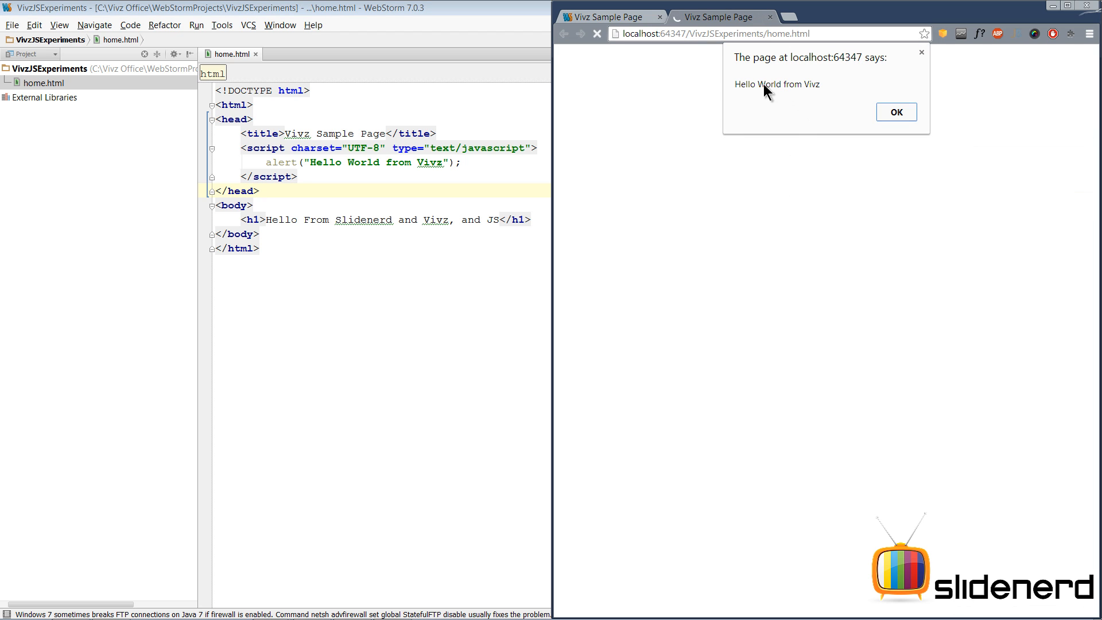
pyautogui.moveTo(938, 118)
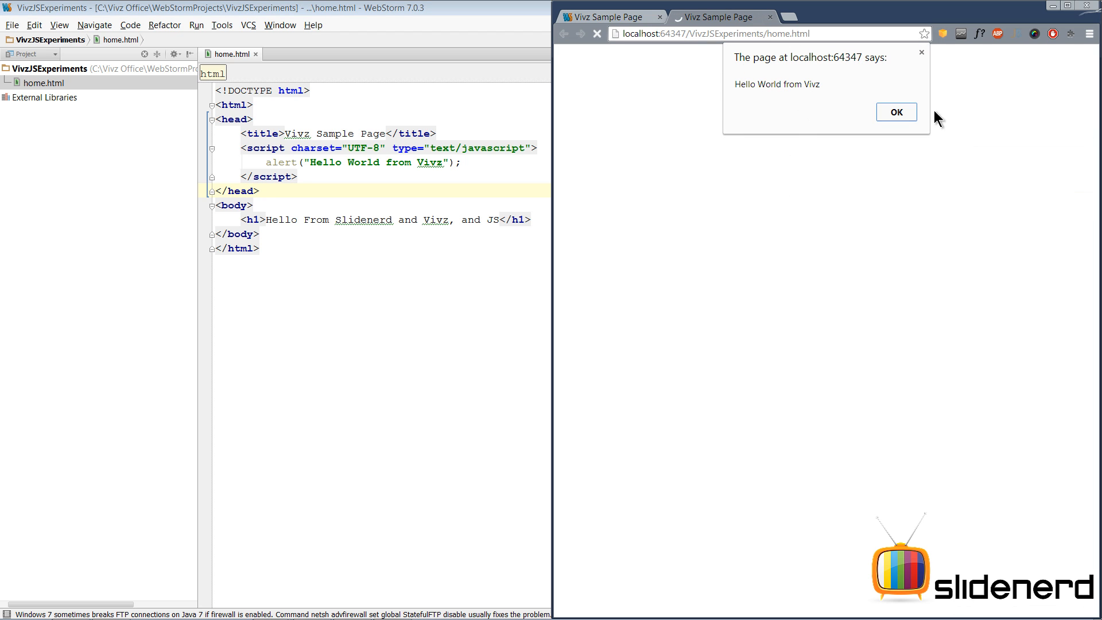
pyautogui.moveTo(762, 143)
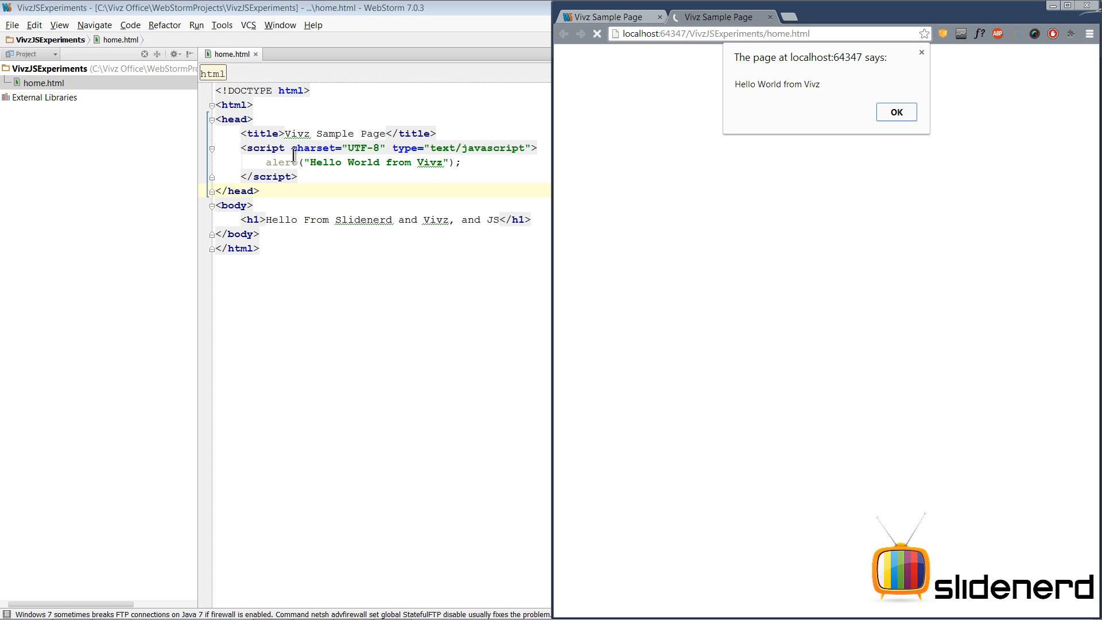
pyautogui.moveTo(638, 195)
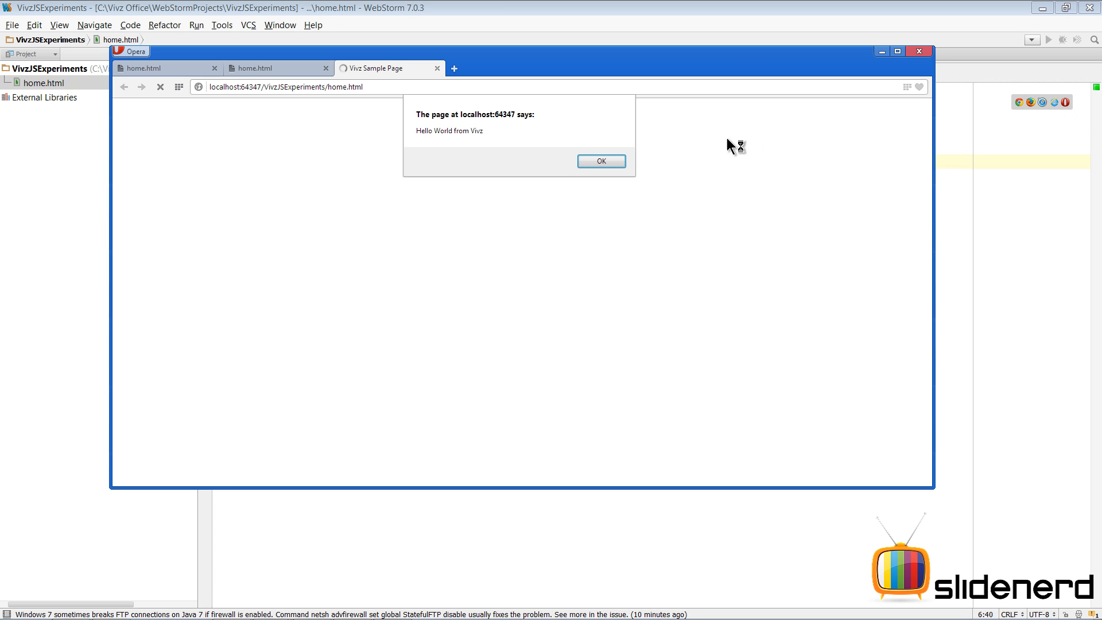
pyautogui.moveTo(914, 96)
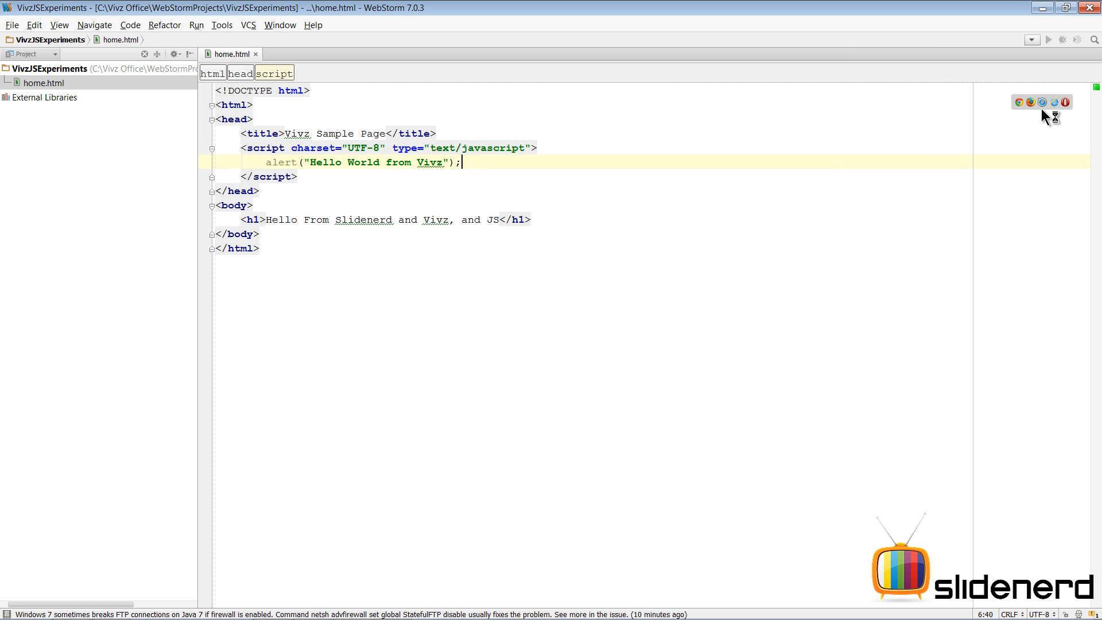
pyautogui.click(1019, 102)
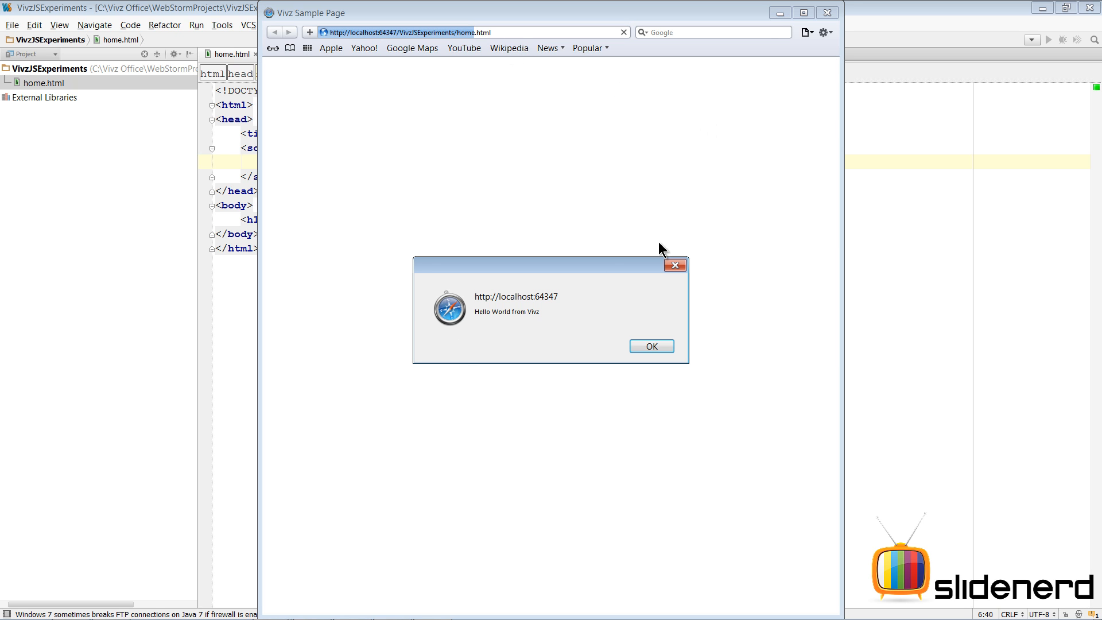
pyautogui.moveTo(575, 394)
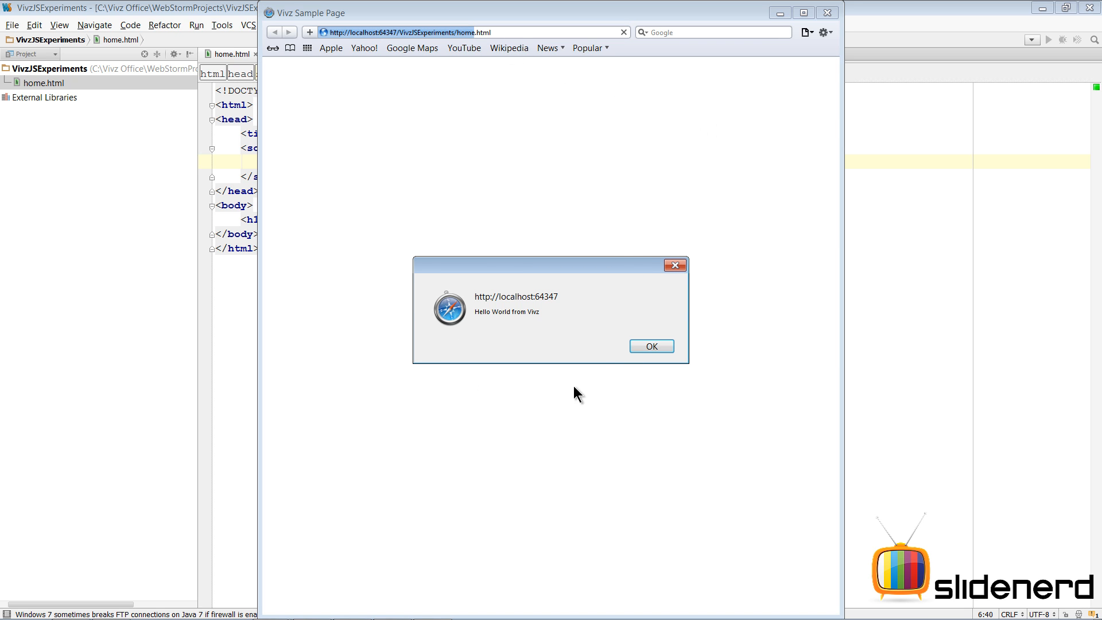
pyautogui.click(650, 345)
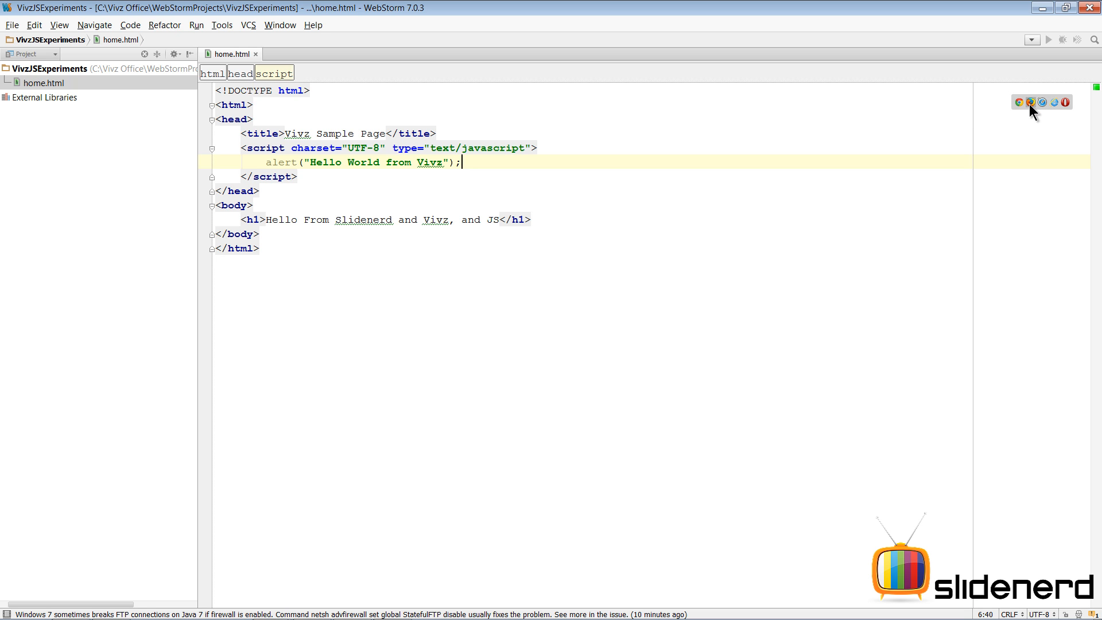
pyautogui.click(1031, 102)
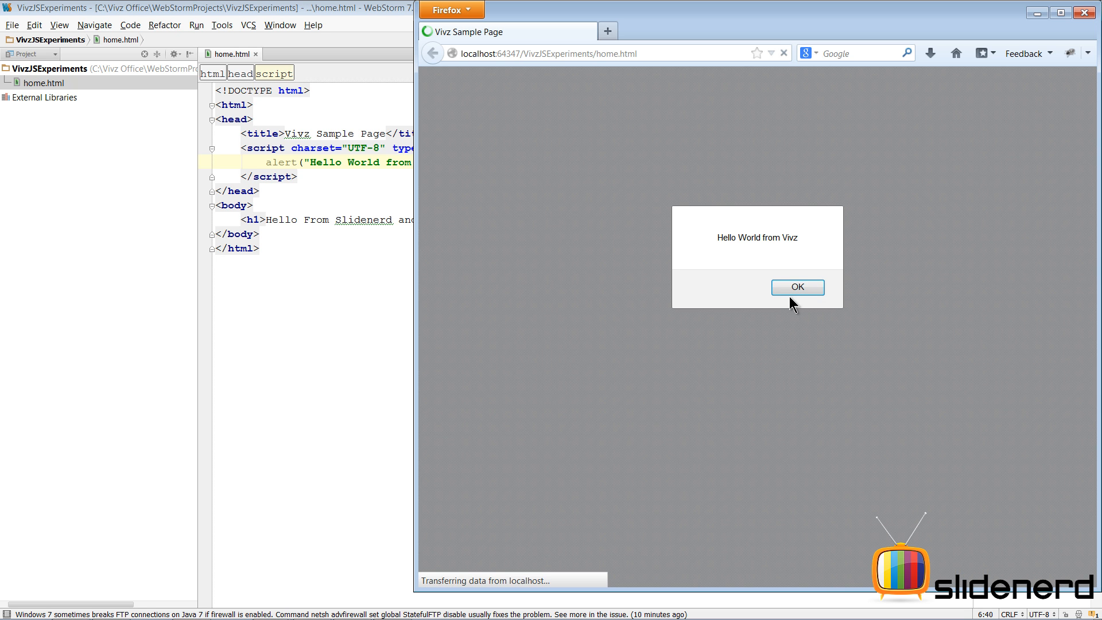
pyautogui.click(798, 287)
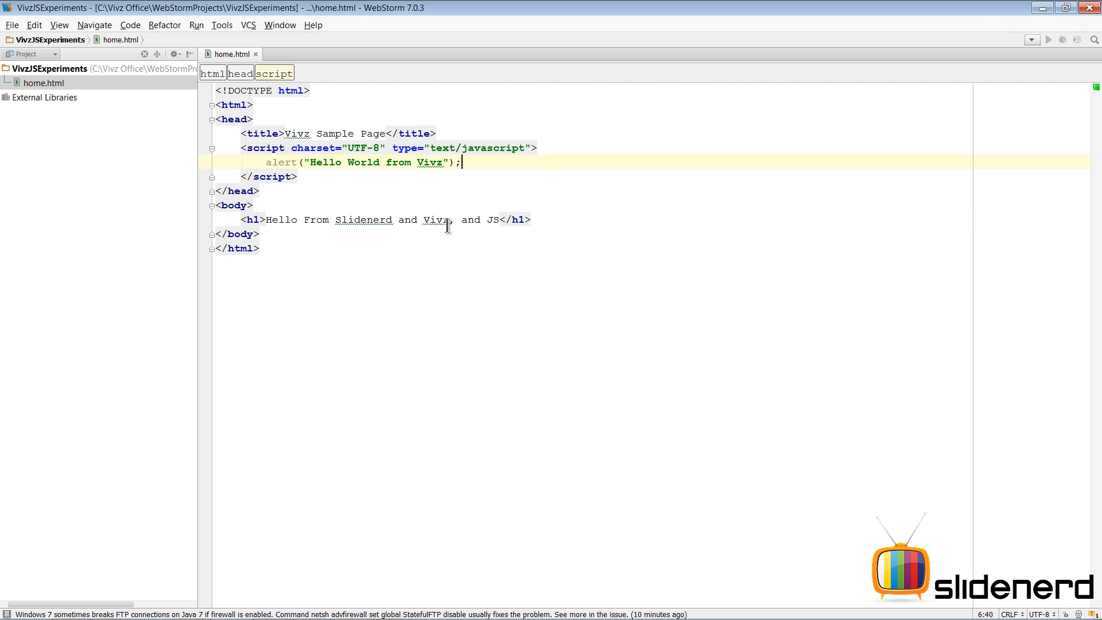
pyautogui.moveTo(440, 232)
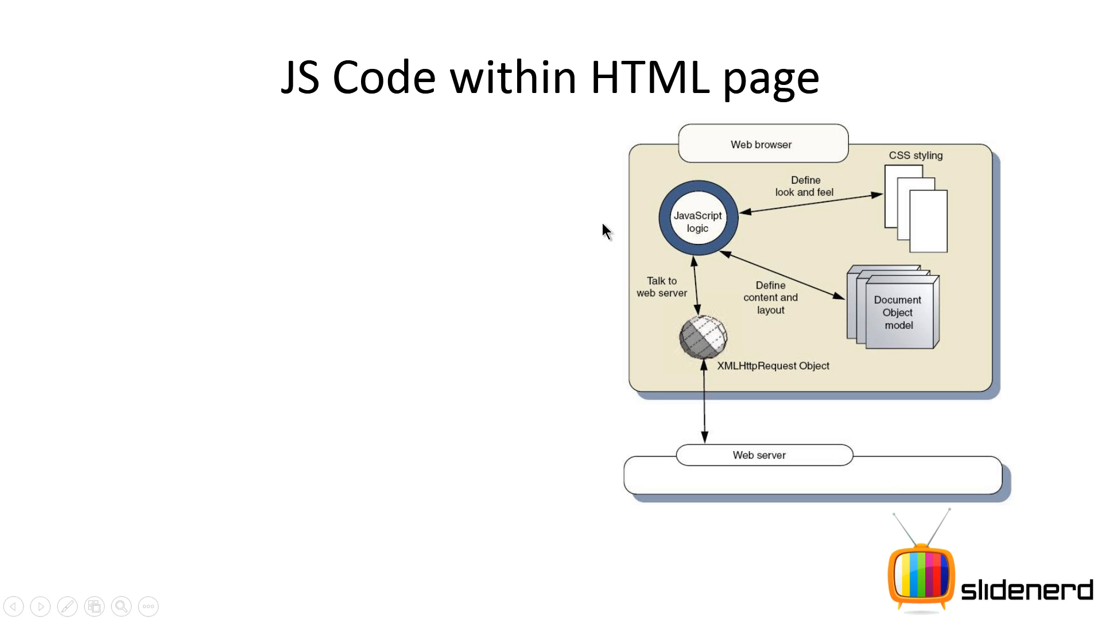
pyautogui.moveTo(777, 481)
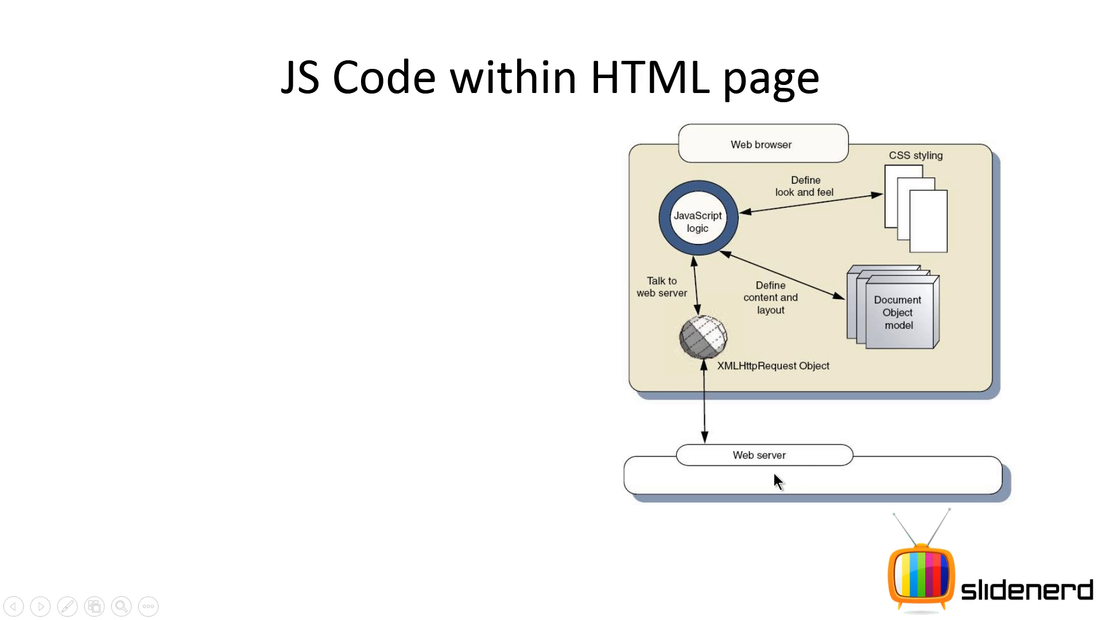
pyautogui.moveTo(922, 184)
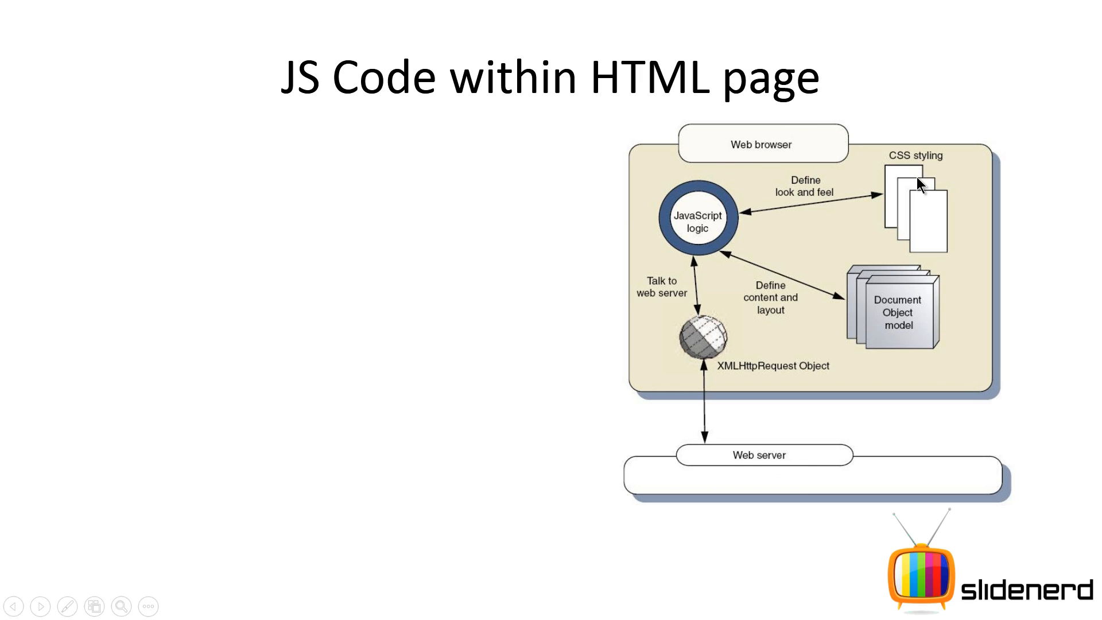
pyautogui.moveTo(685, 196)
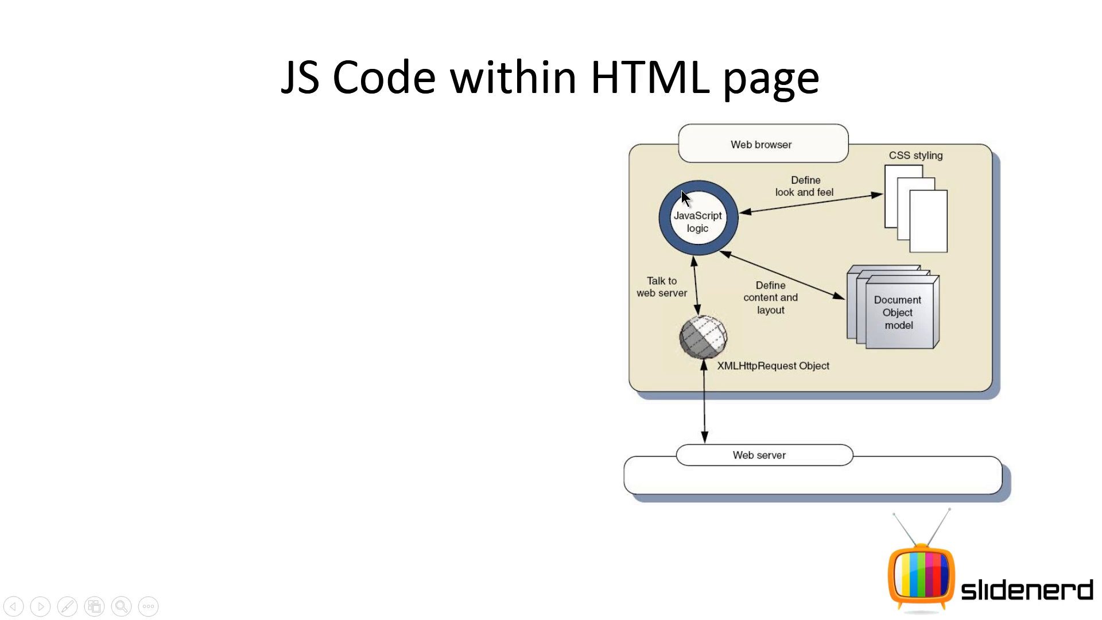
pyautogui.moveTo(979, 270)
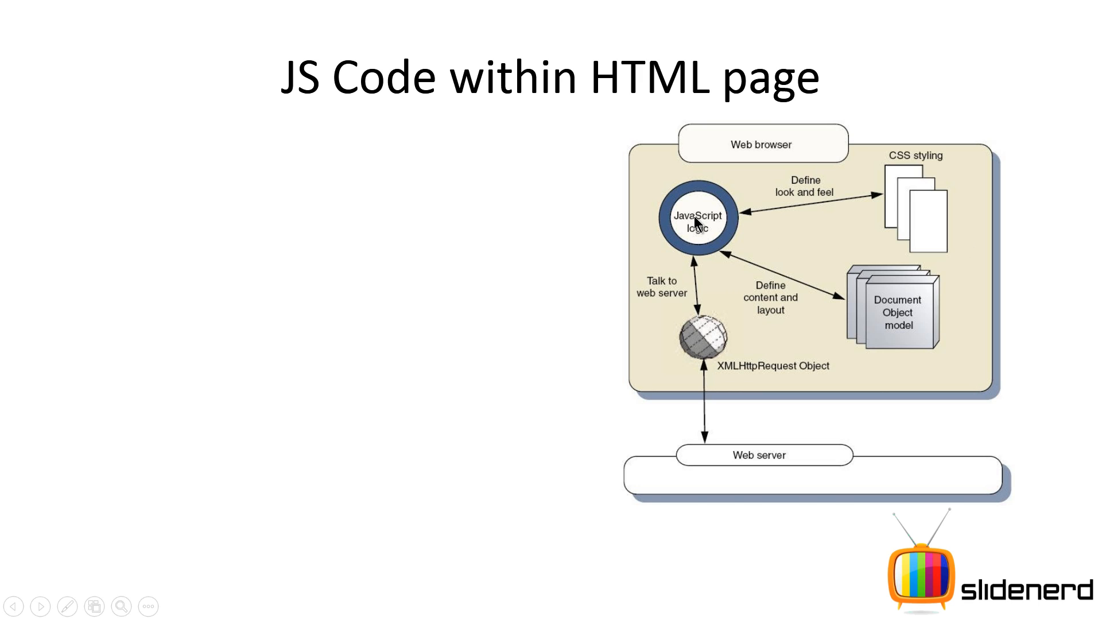
pyautogui.moveTo(512, 413)
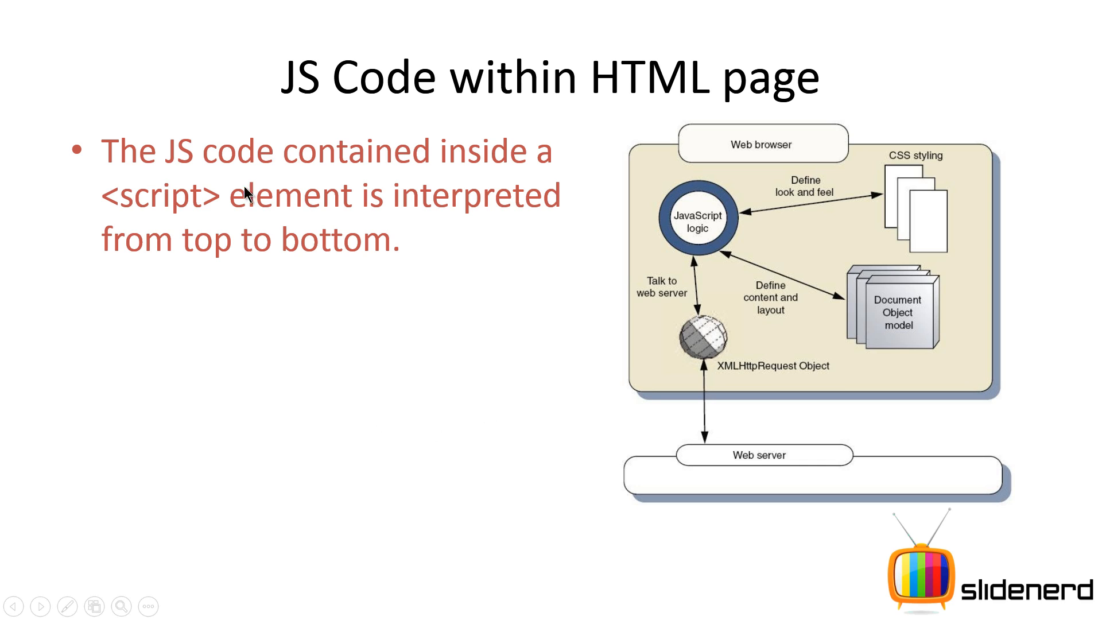
pyautogui.moveTo(450, 224)
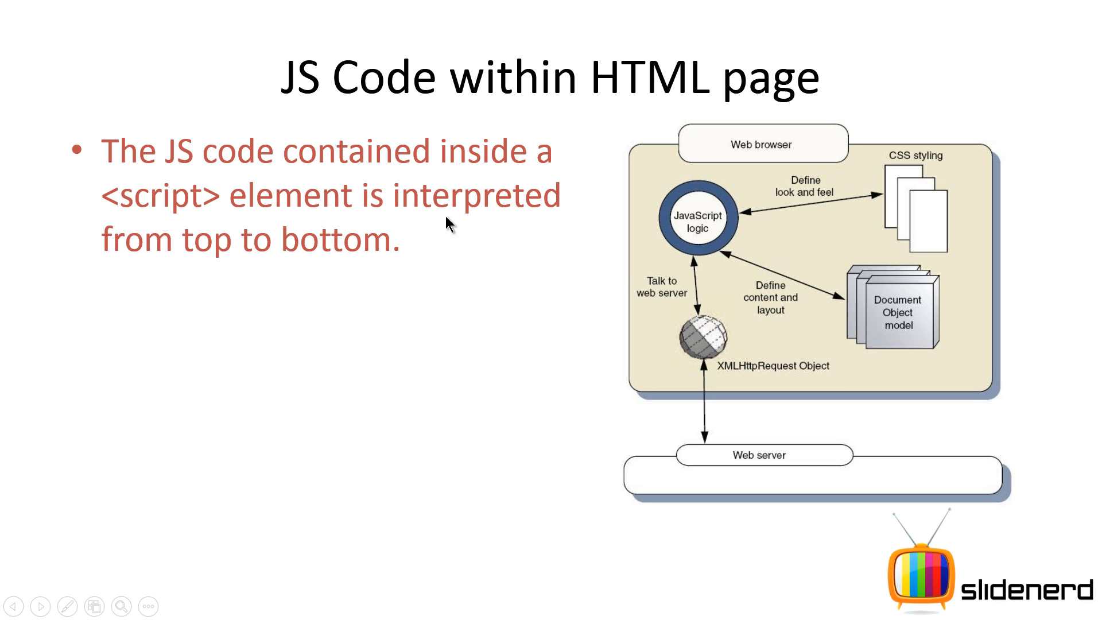
pyautogui.moveTo(542, 346)
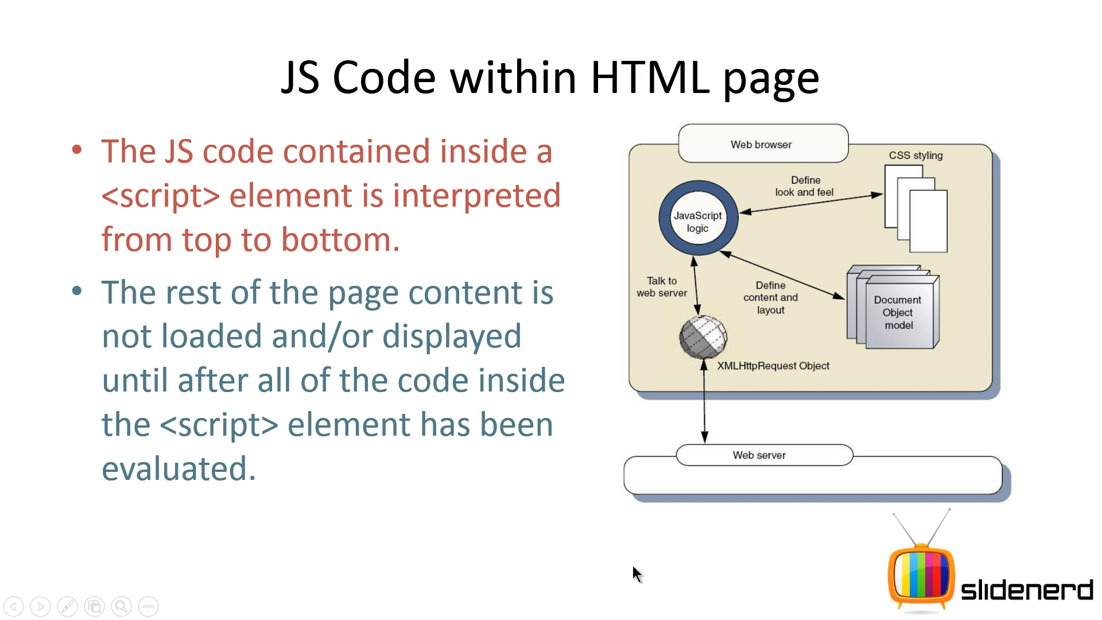
pyautogui.moveTo(171, 353)
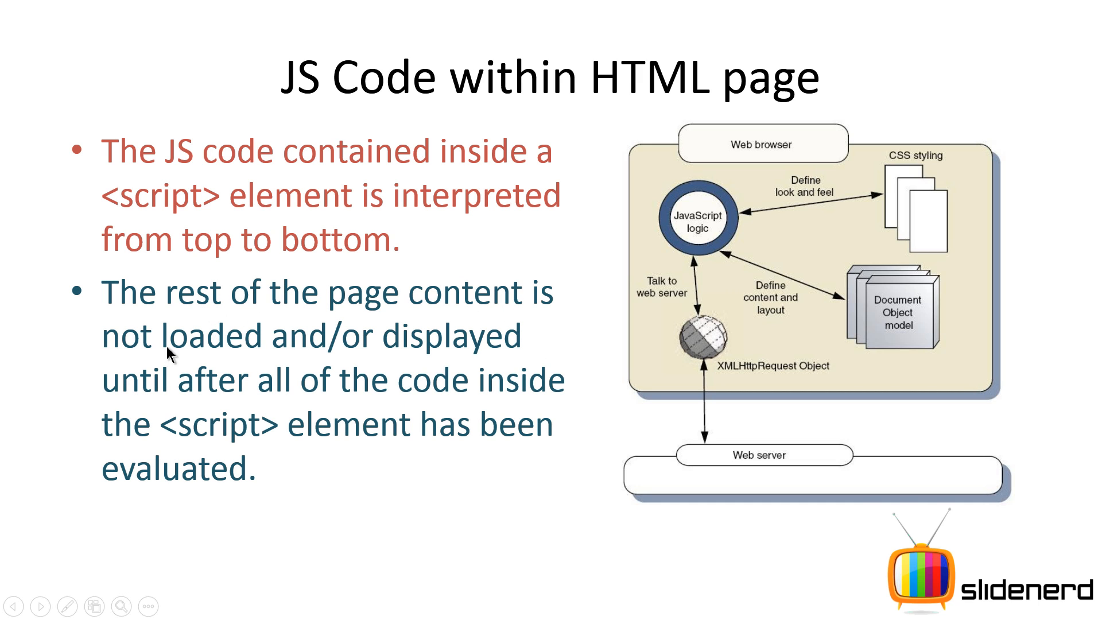
pyautogui.moveTo(271, 406)
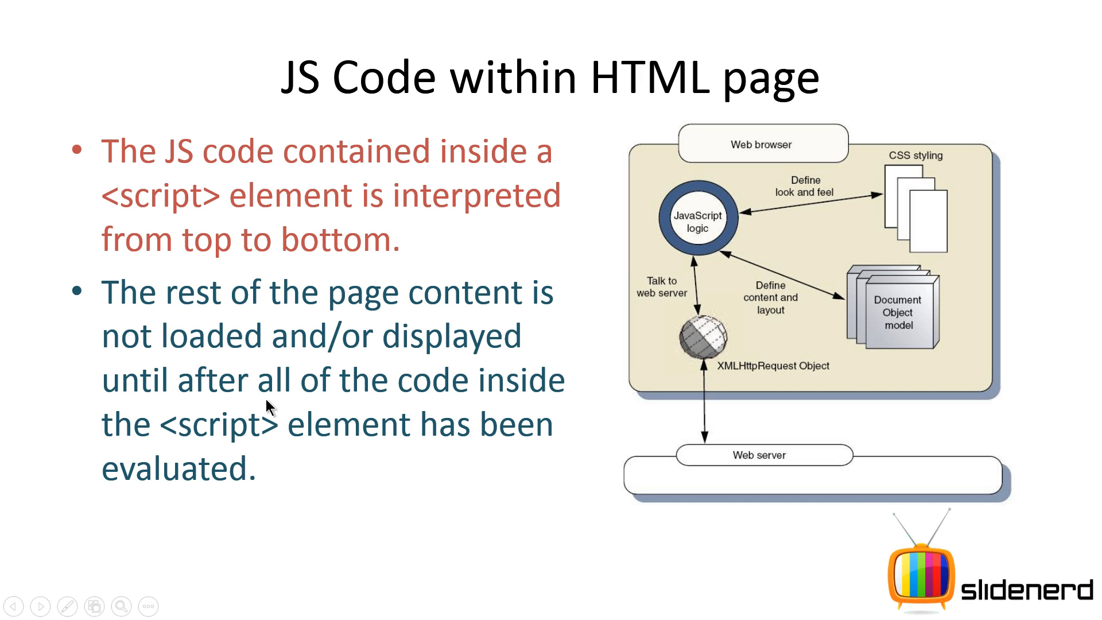
pyautogui.moveTo(381, 441)
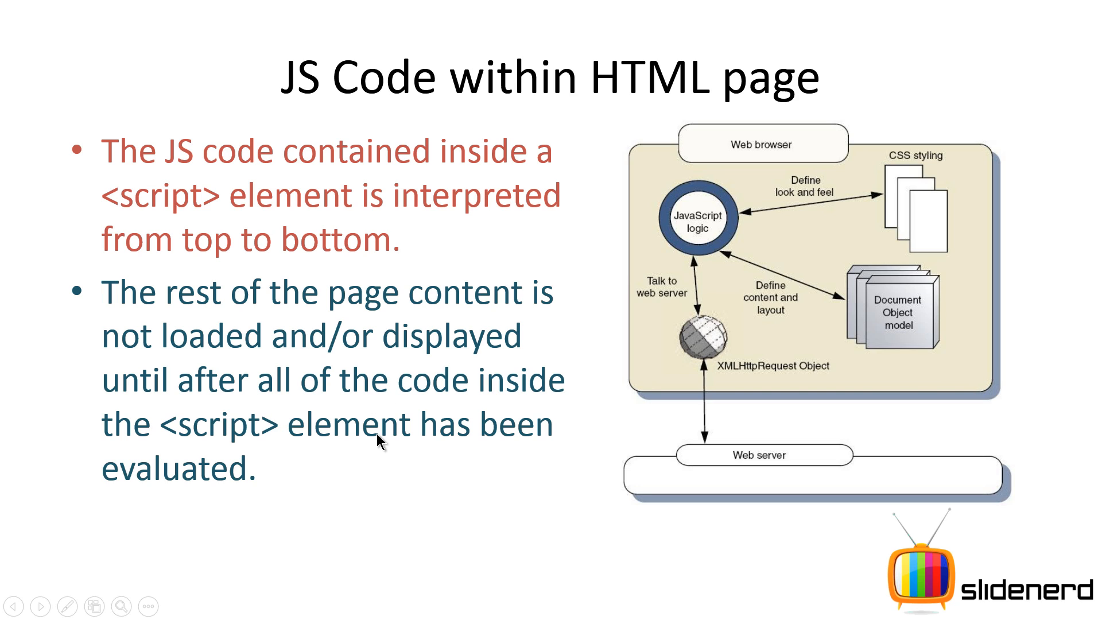
pyautogui.moveTo(243, 501)
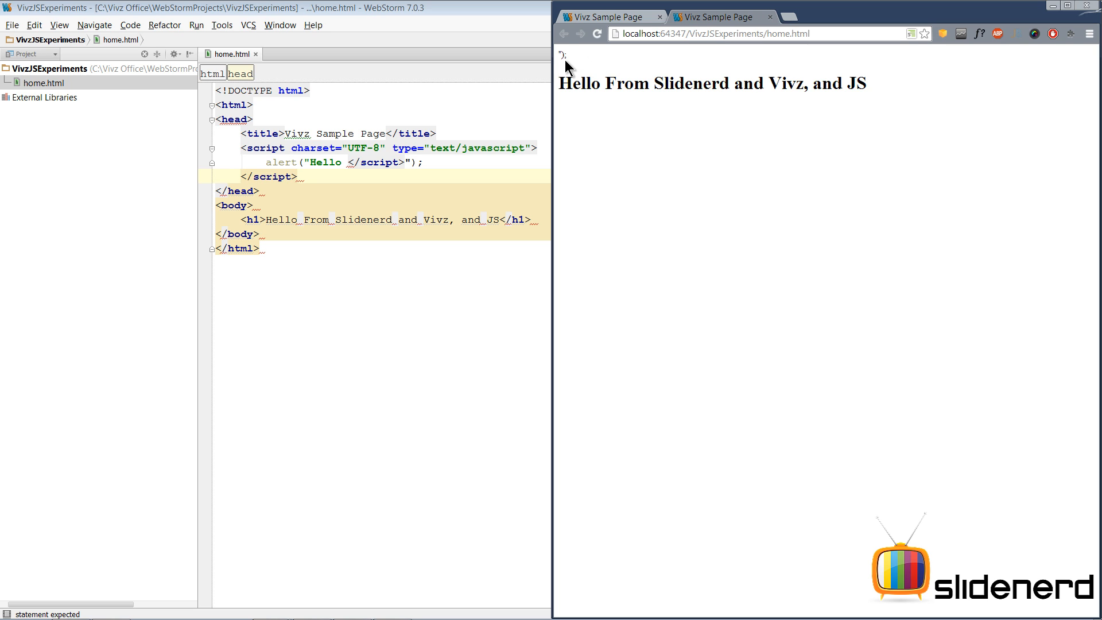
pyautogui.moveTo(562, 57)
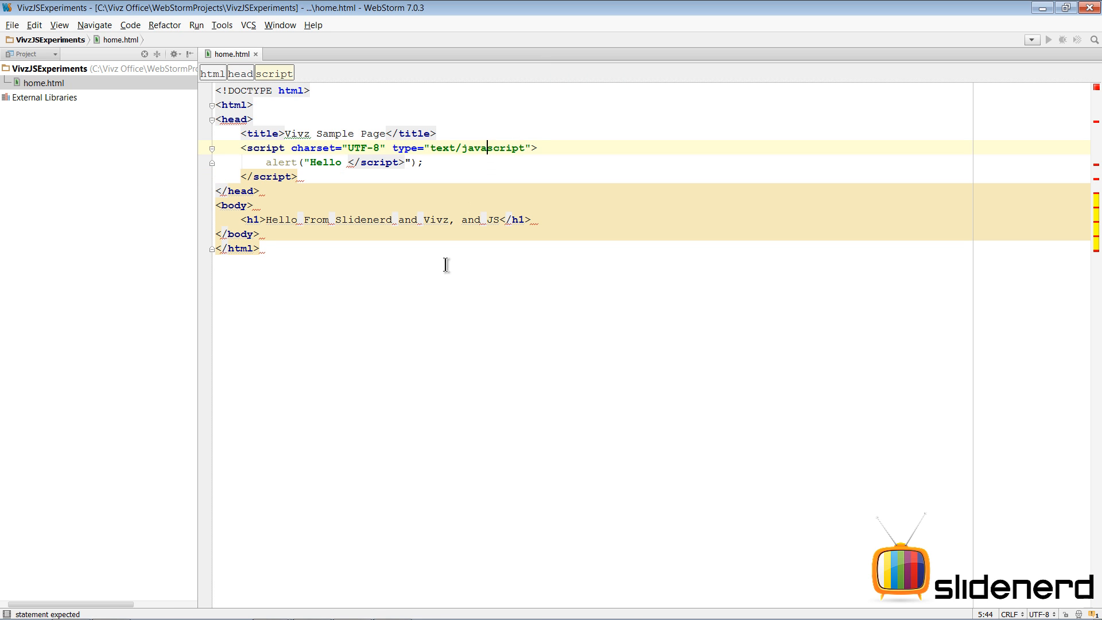
# Step: Edit the alert string to "Hello <\/script>", escaping the slash so the errors clear
pyautogui.click(244, 149)
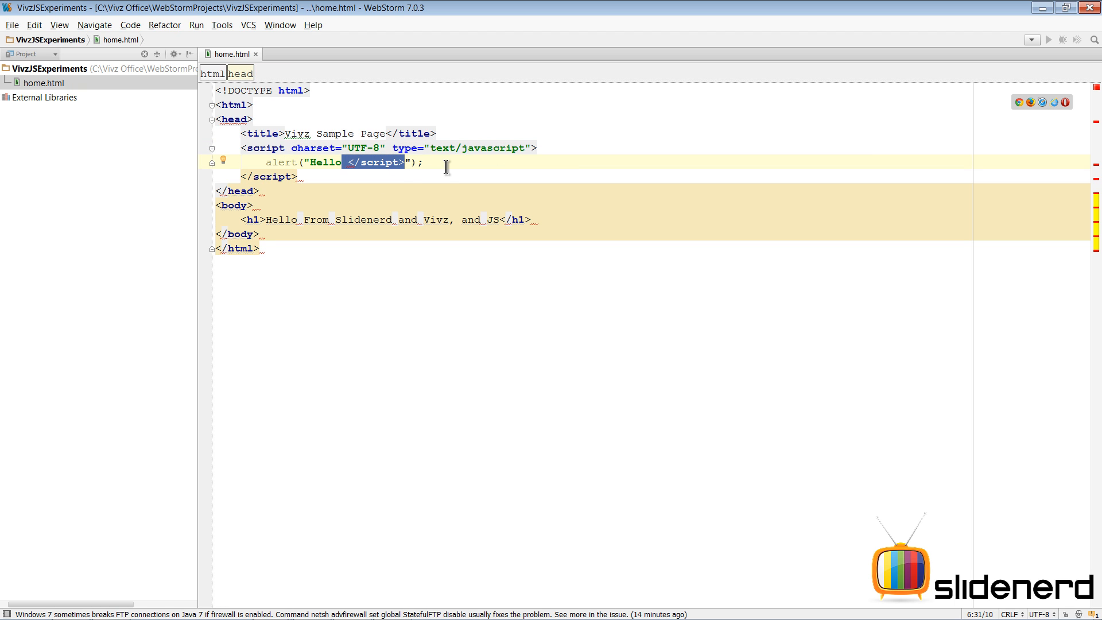
pyautogui.click(357, 186)
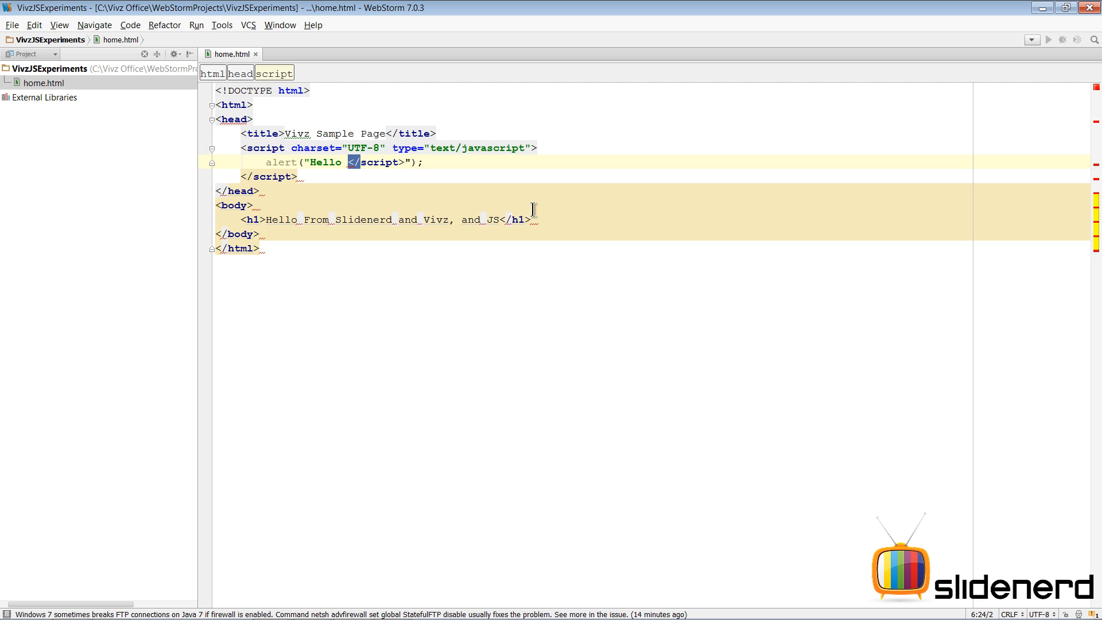
pyautogui.press('Backspace')
pyautogui.write('\\')
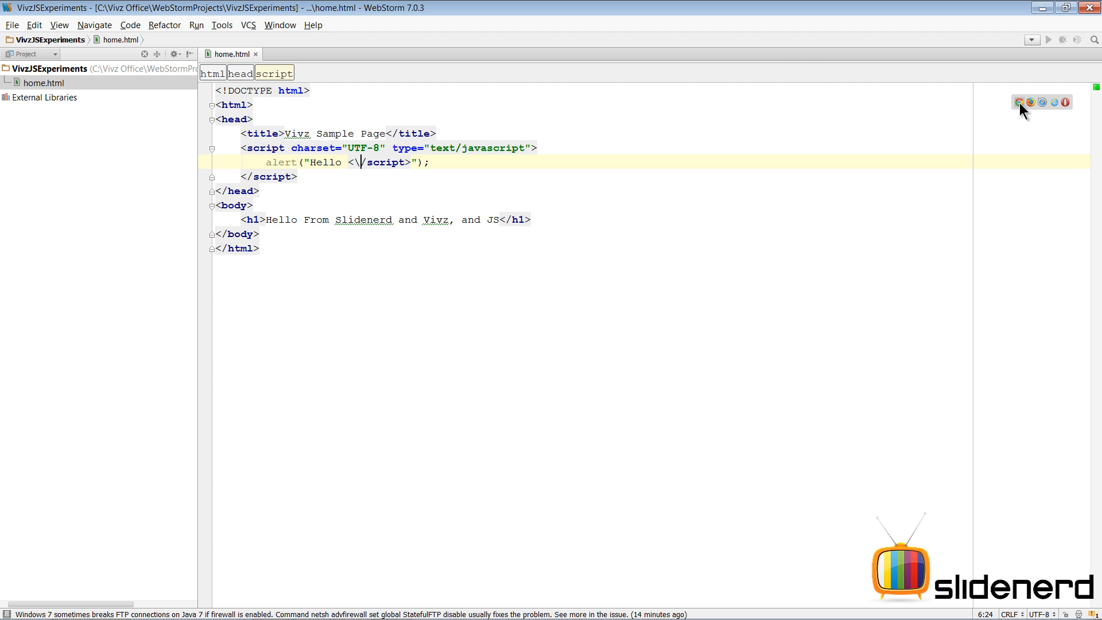
# Step: Preview in Chrome, dismiss the Hello </script> alert and check the clean heading
pyautogui.click(1019, 102)
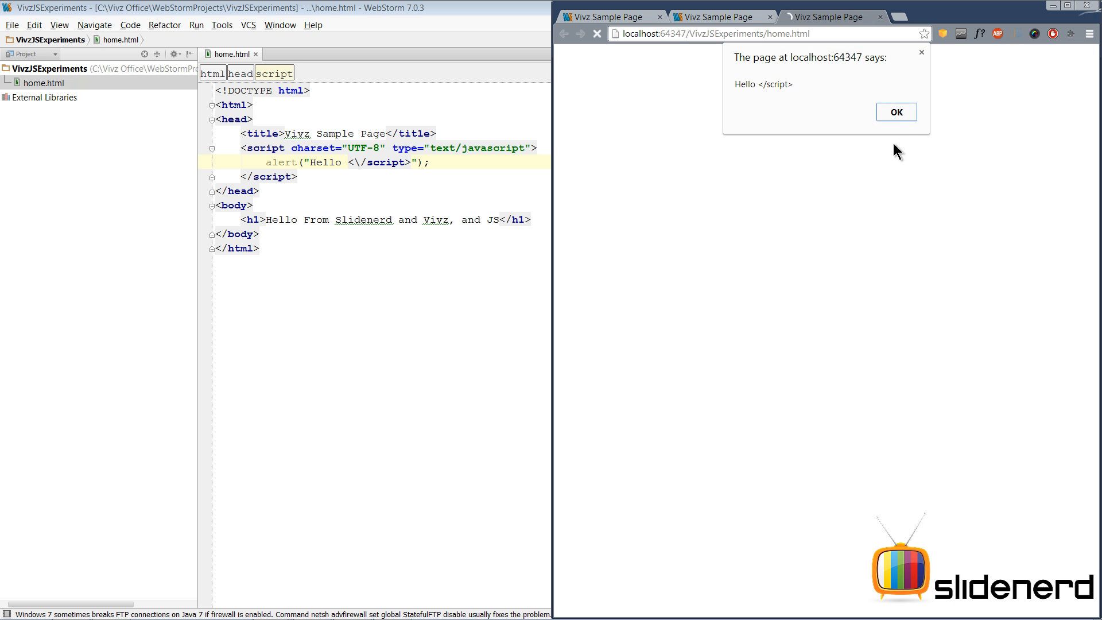
pyautogui.click(895, 112)
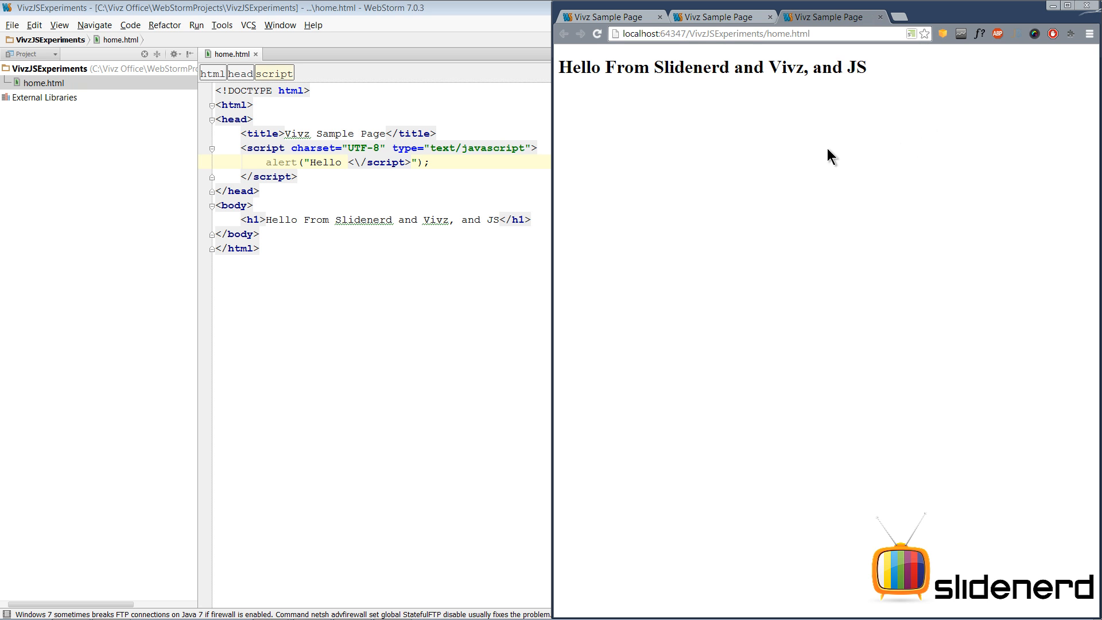
pyautogui.click(597, 33)
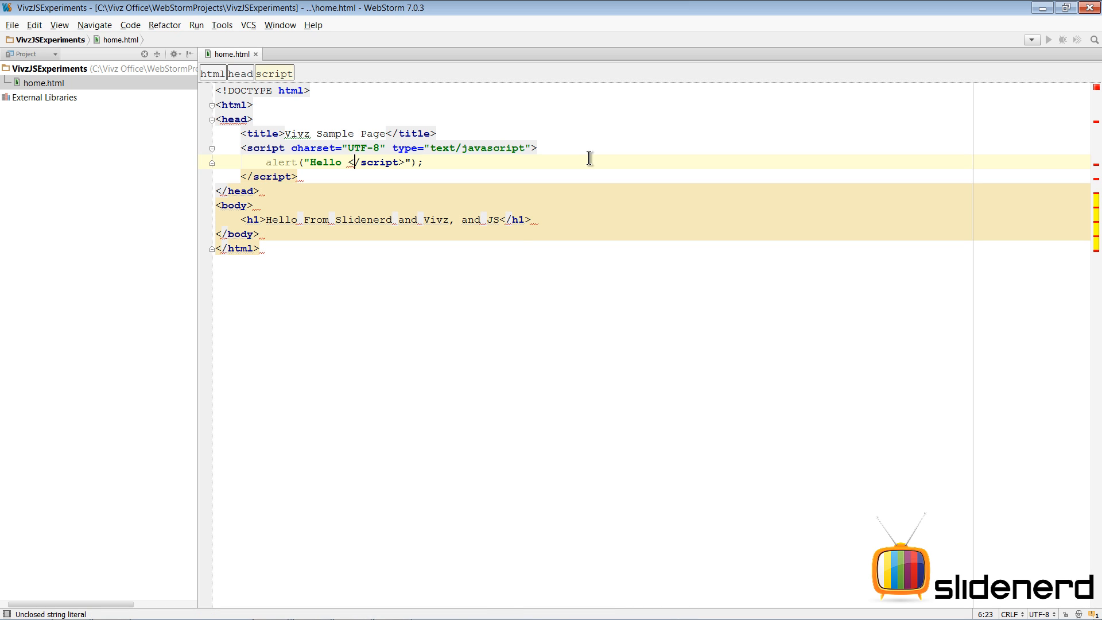
pyautogui.write('\\')
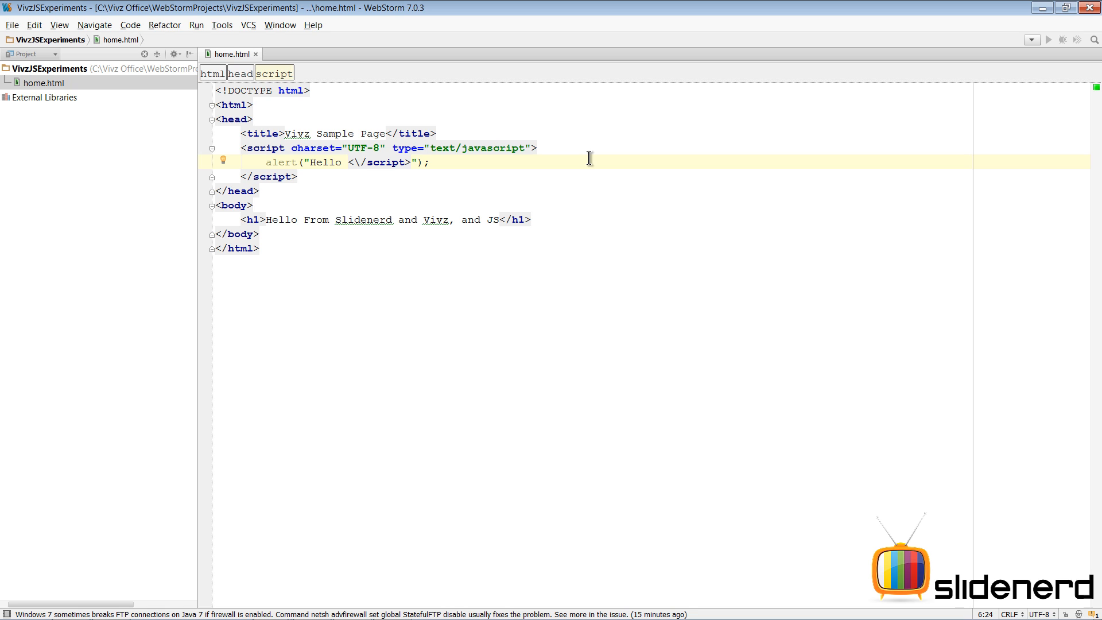
pyautogui.moveTo(422, 196)
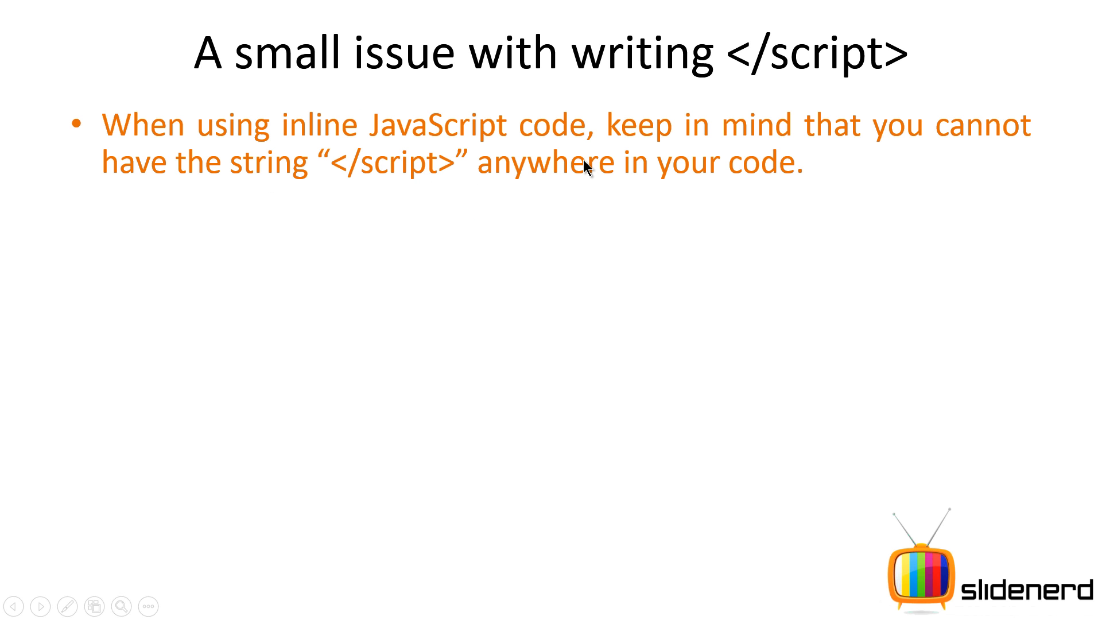
pyautogui.moveTo(384, 199)
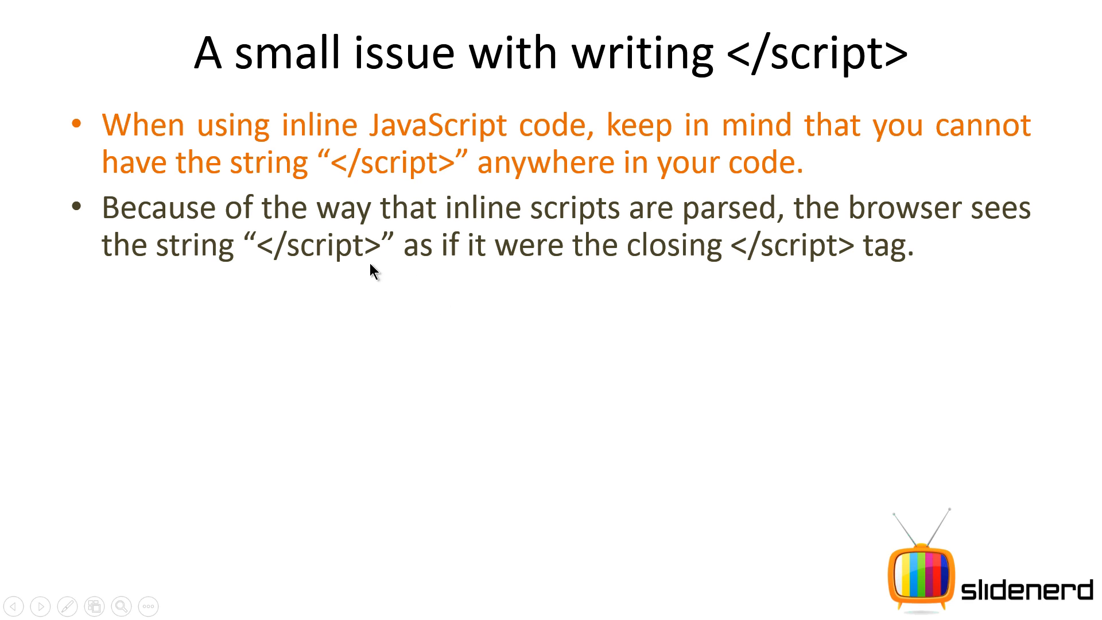
pyautogui.moveTo(282, 256)
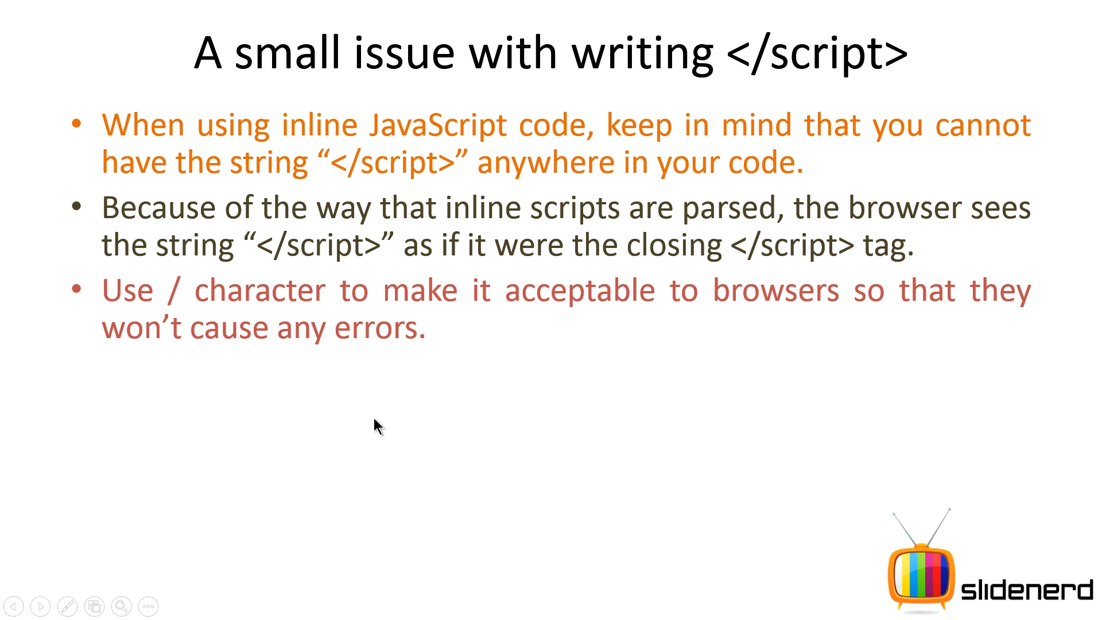
pyautogui.moveTo(174, 319)
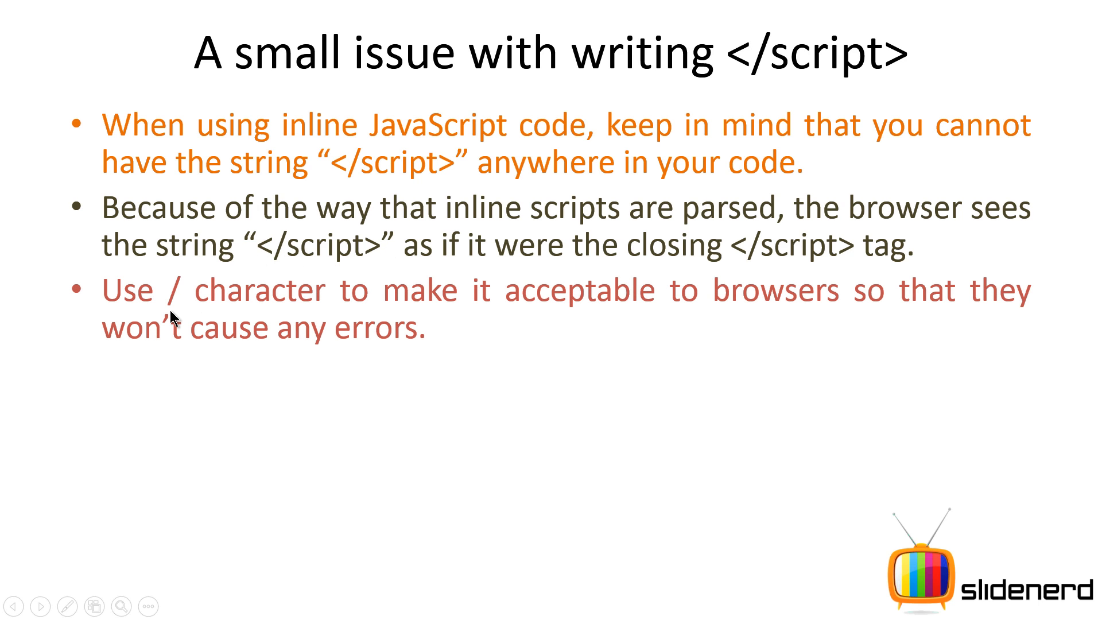